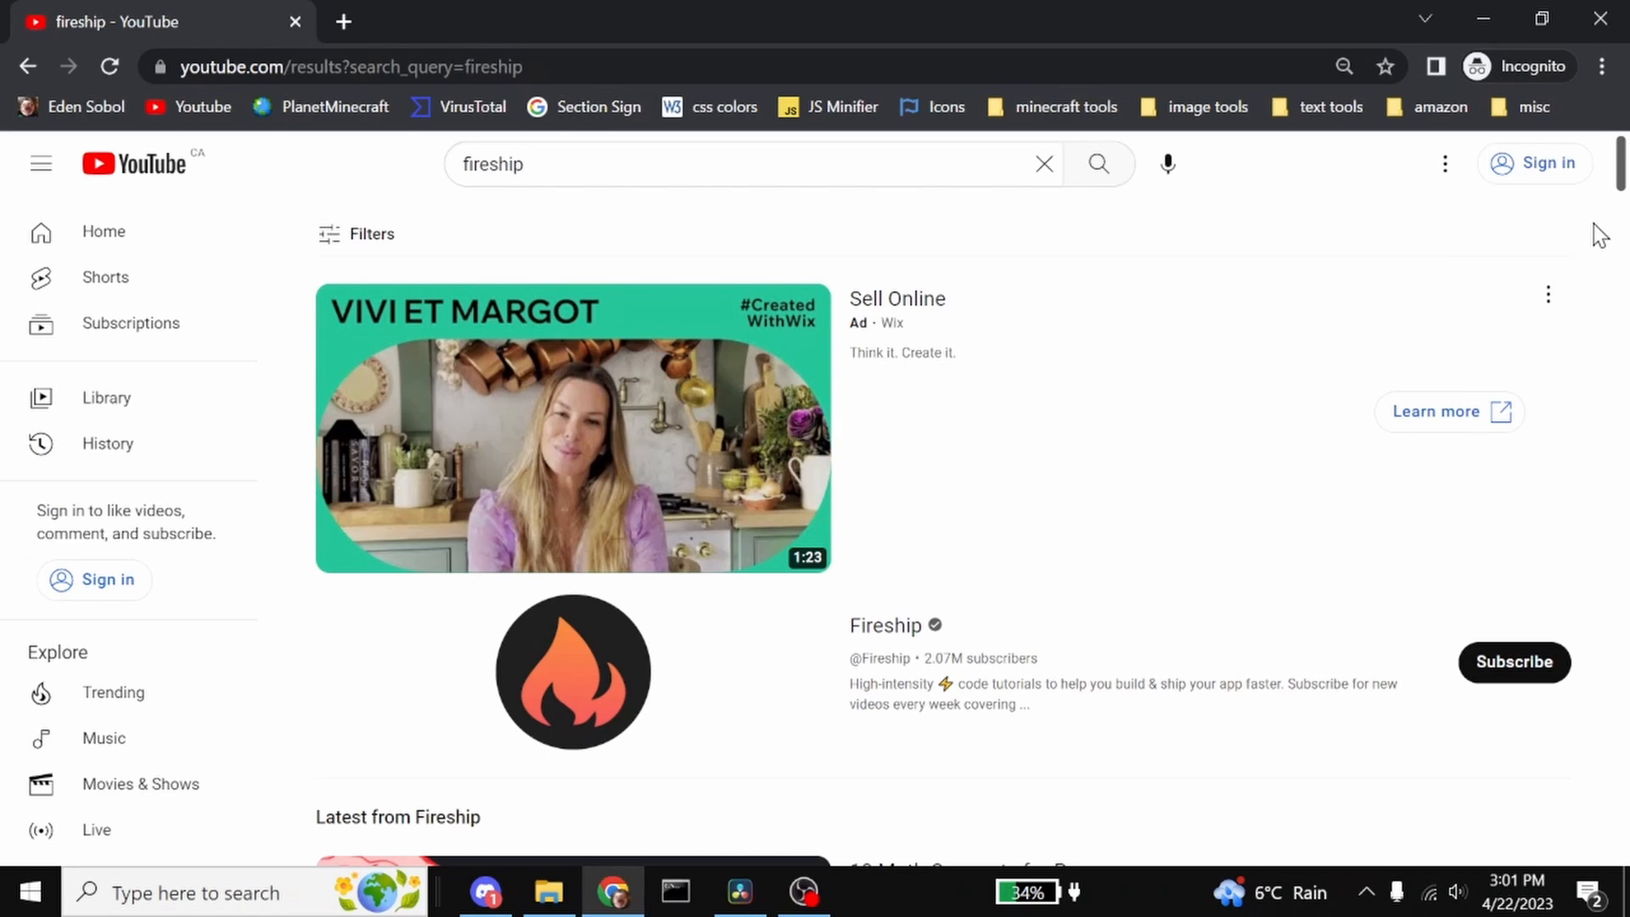
{"action": "mouse_move", "coordinate": [647, 221]}
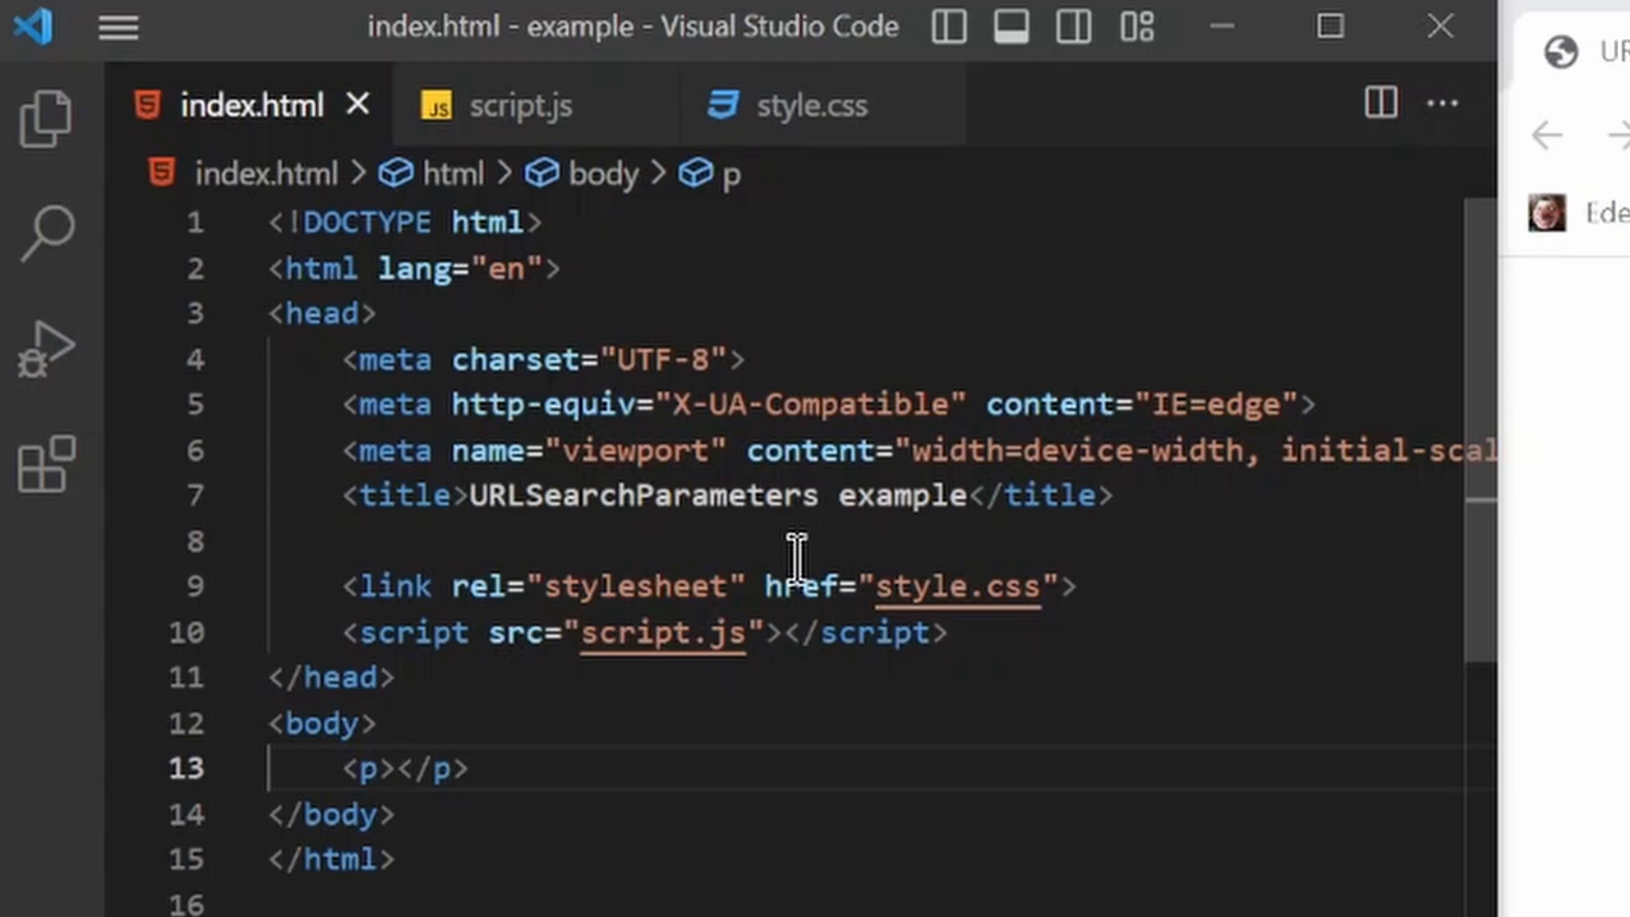
In script.js, add a window.onload arrow handler that selects the page's <p> with document.querySelector("p")
{"action": "left_click", "coordinate": [525, 103]}
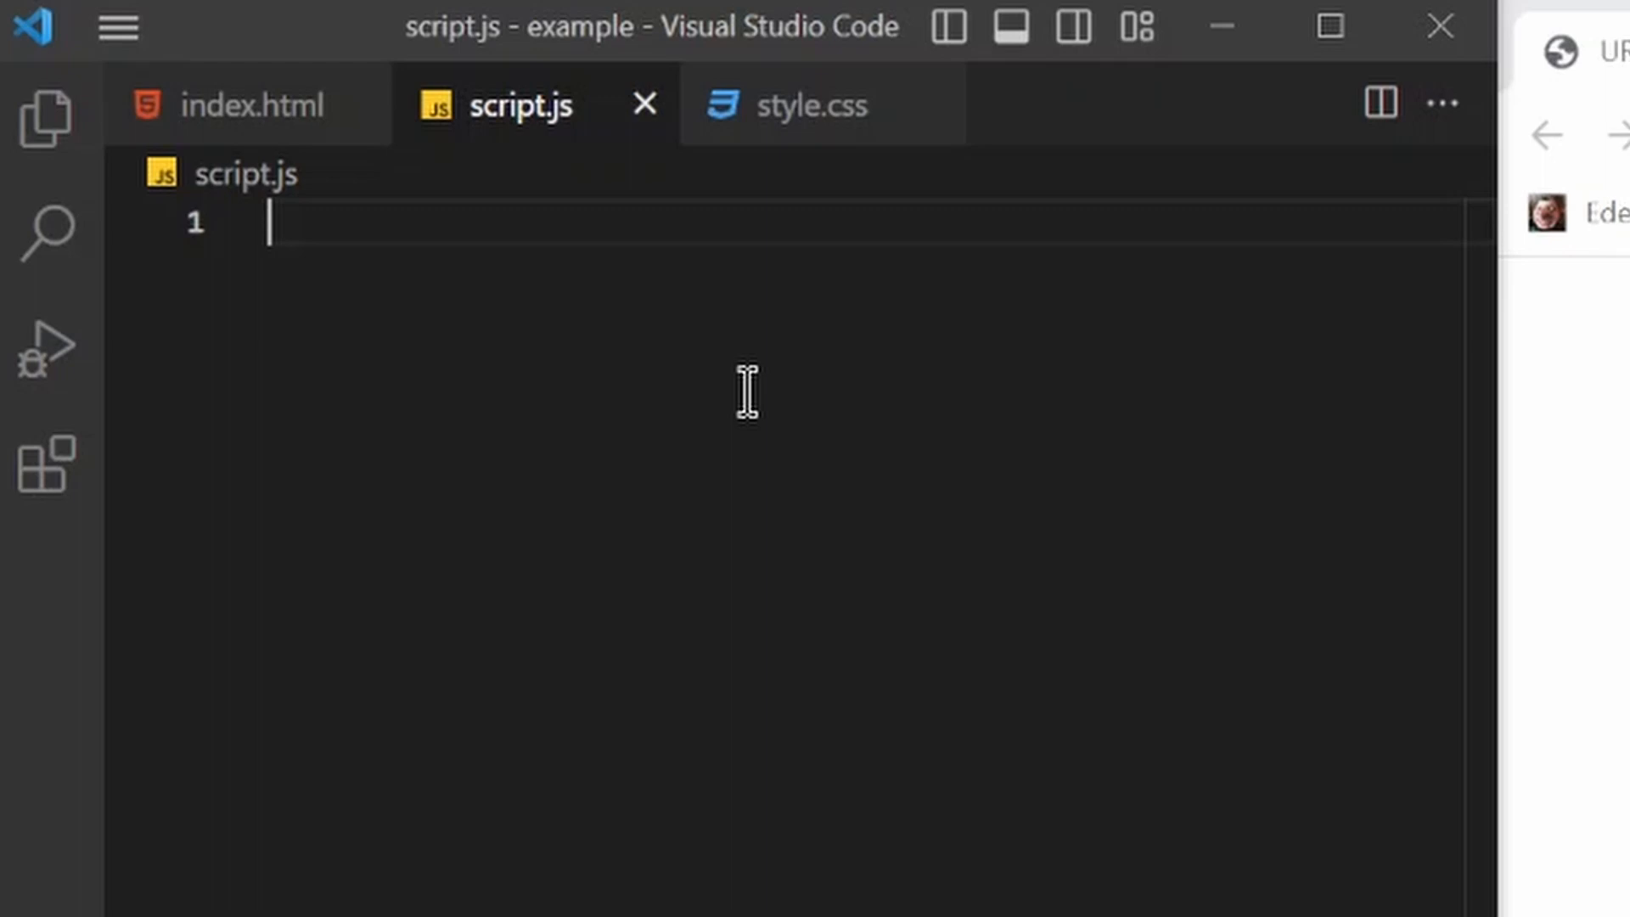
{"action": "type", "text": "window.onload =("}
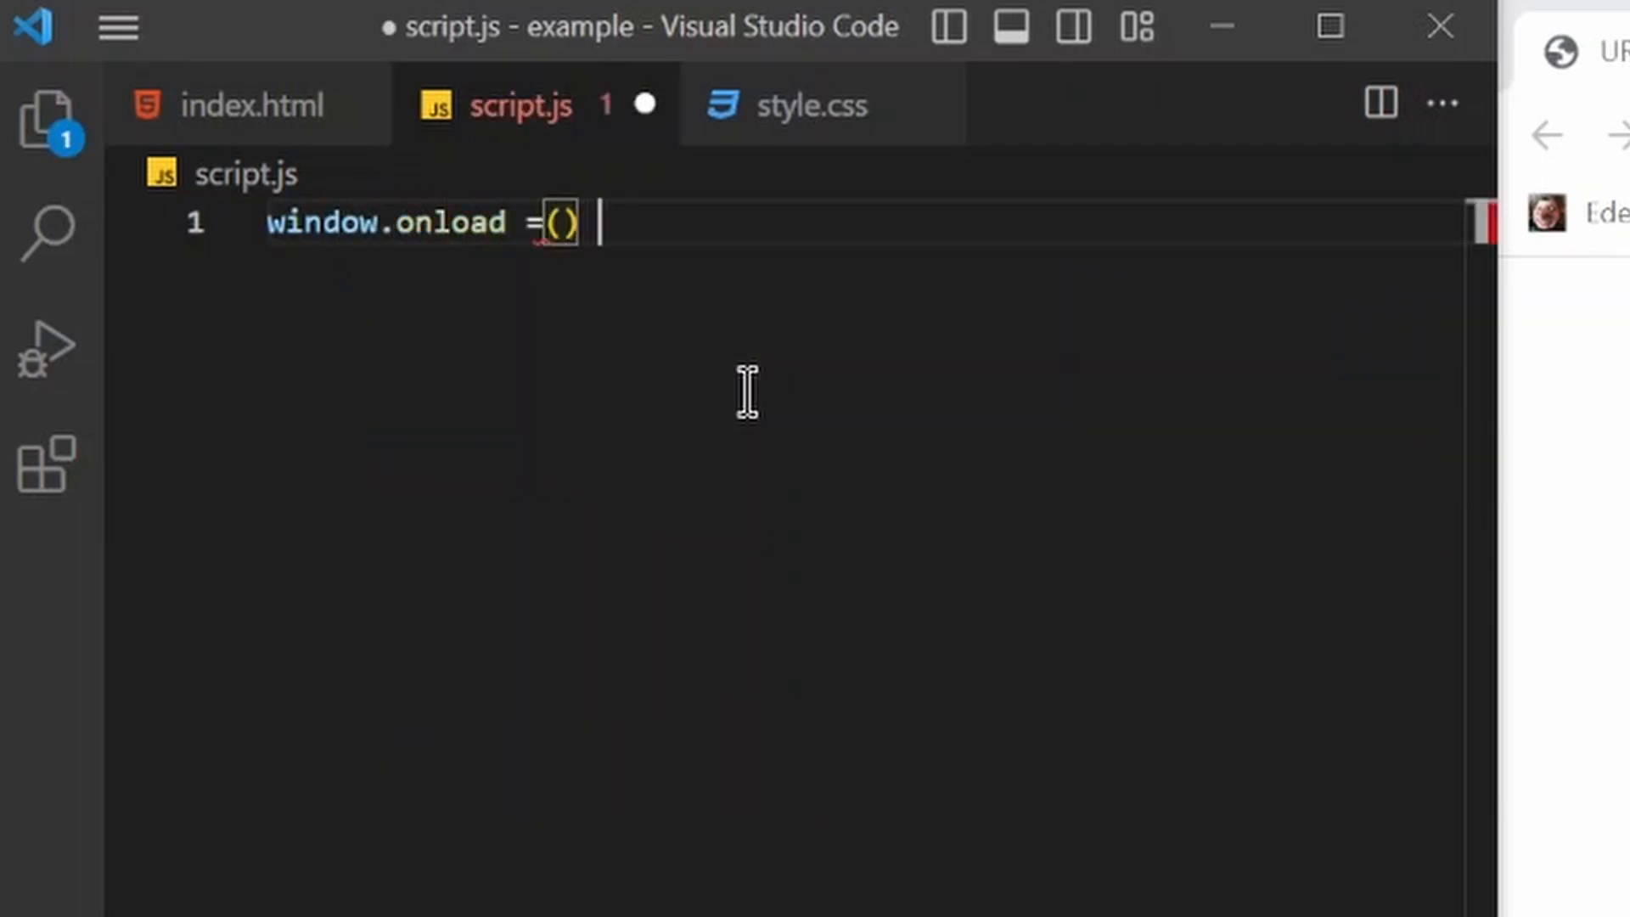
{"action": "type", "text": "=> {"}
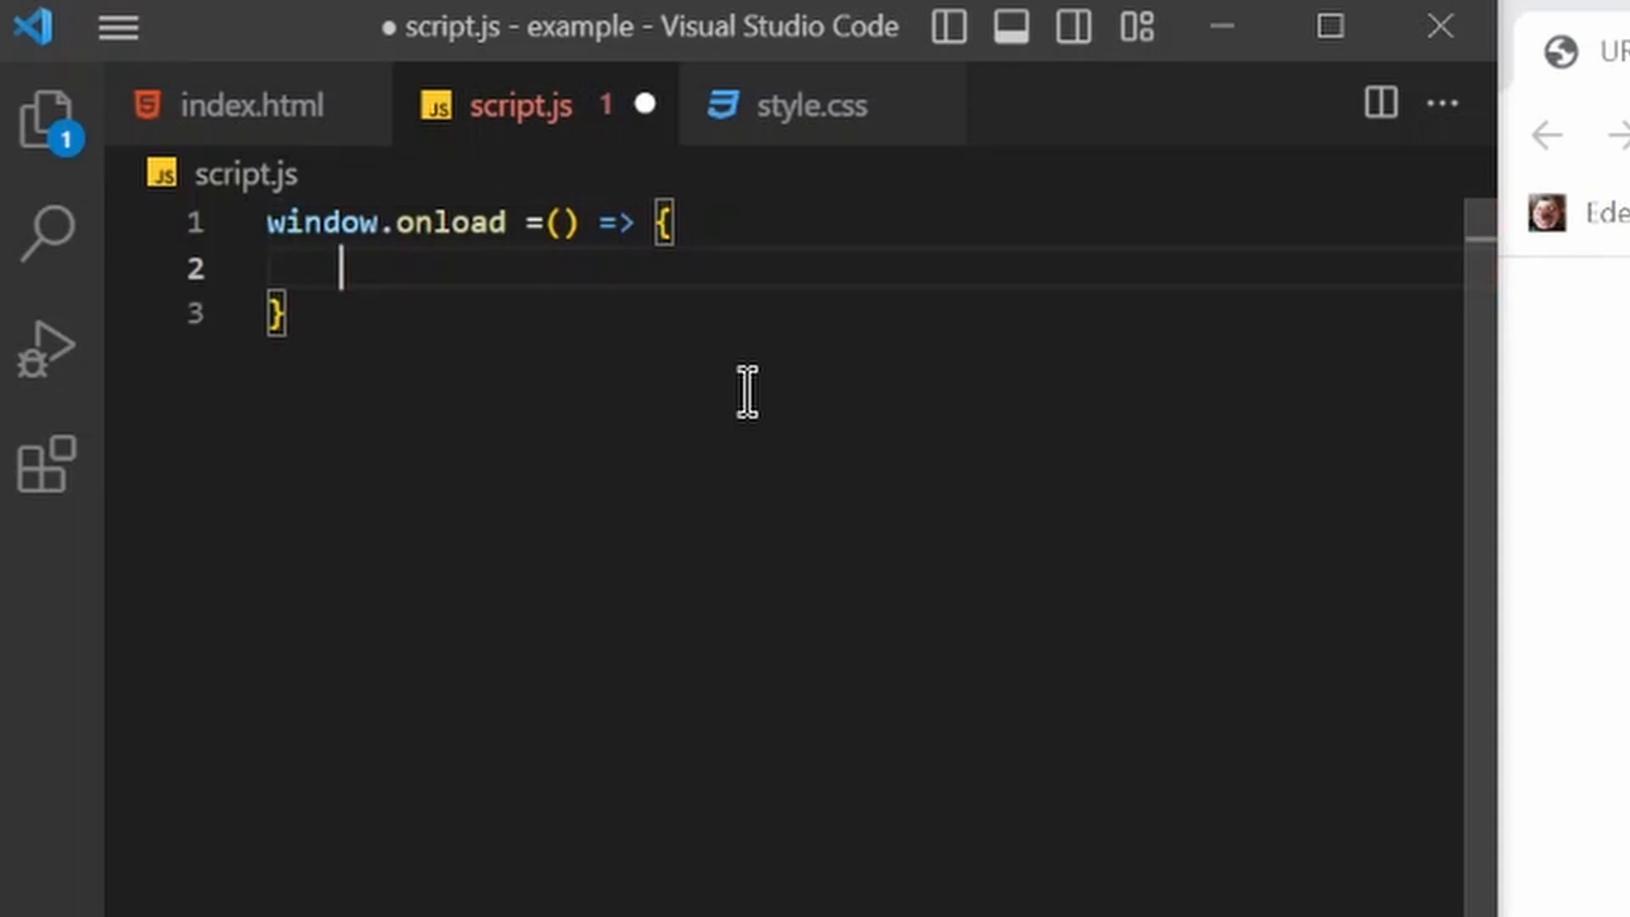
{"action": "left_click", "coordinate": [250, 104]}
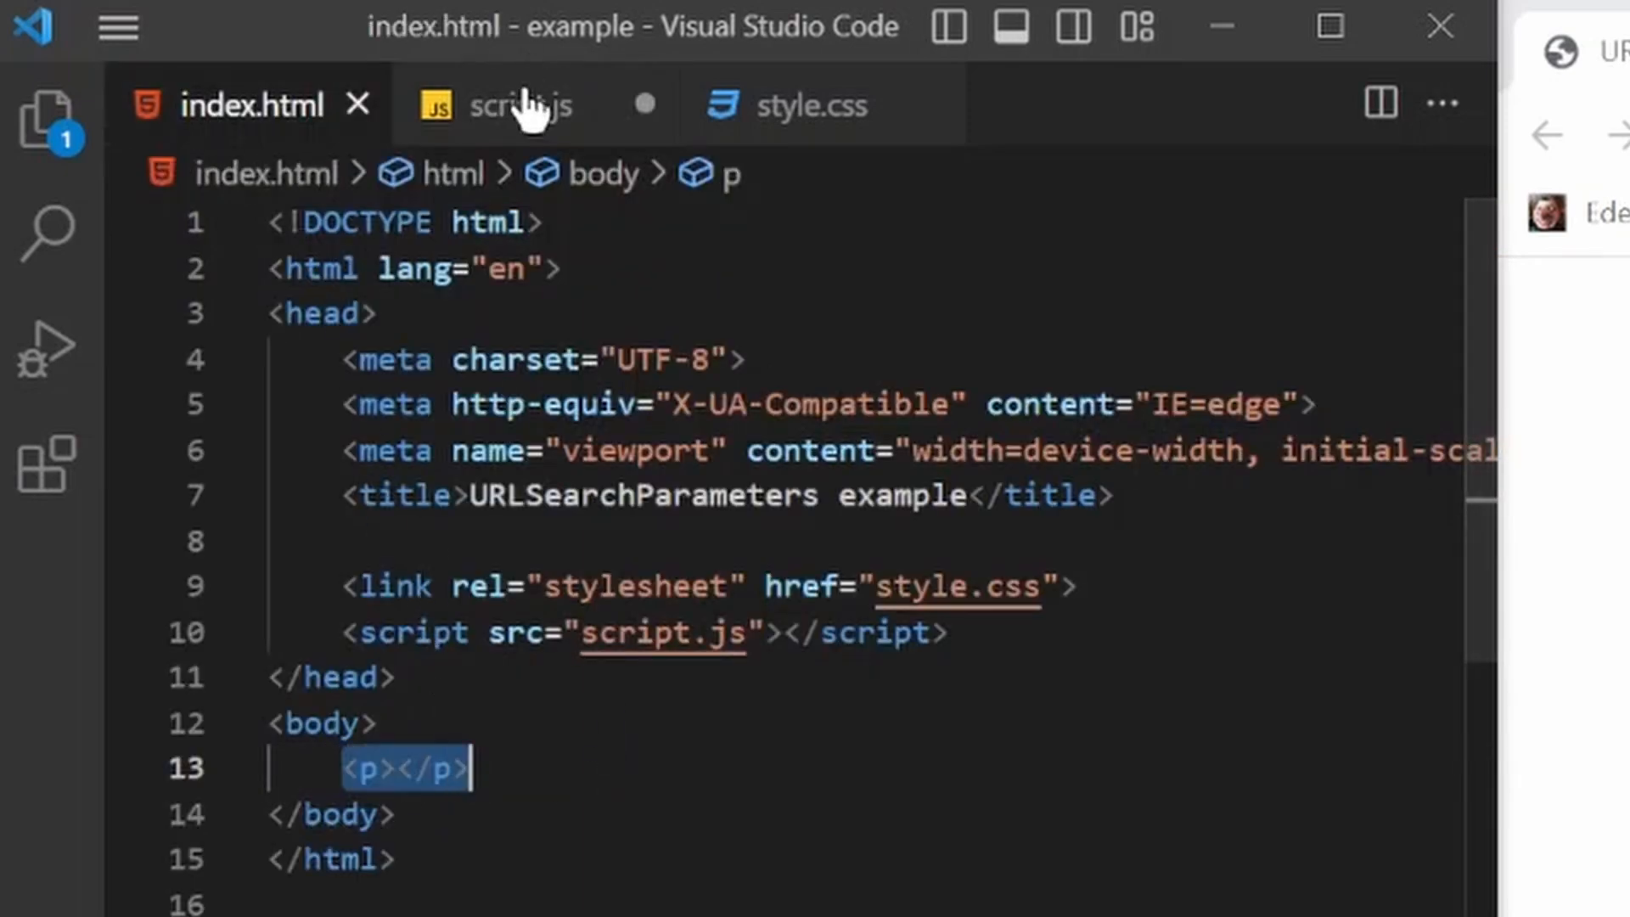
{"action": "left_click", "coordinate": [520, 103]}
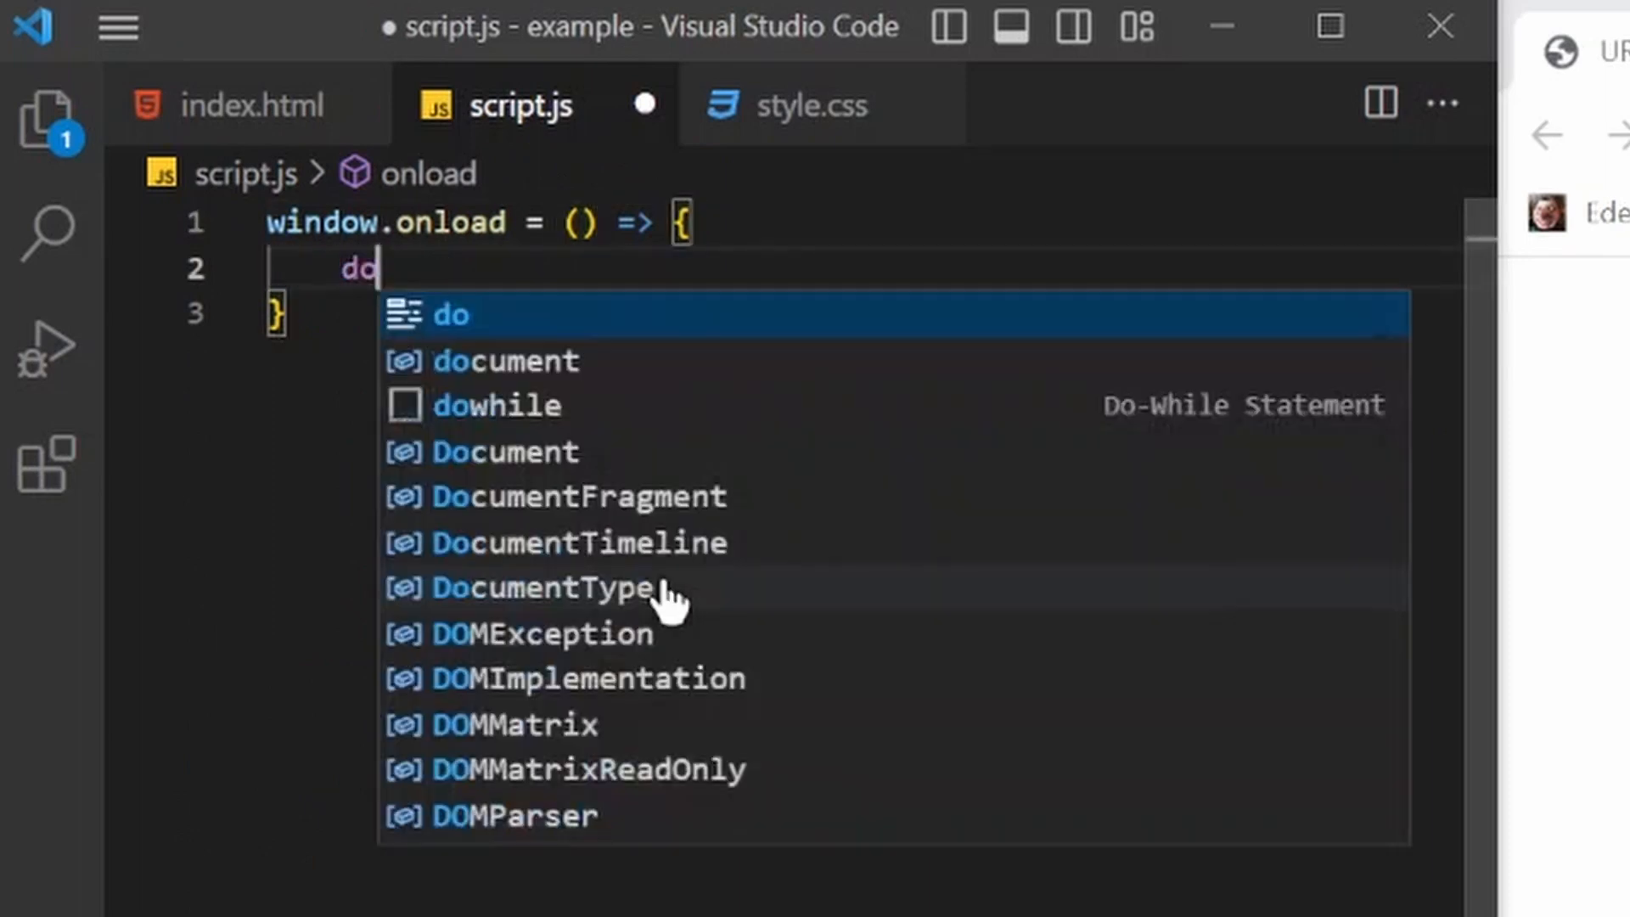
{"action": "type", "text": "document.querySelector("}
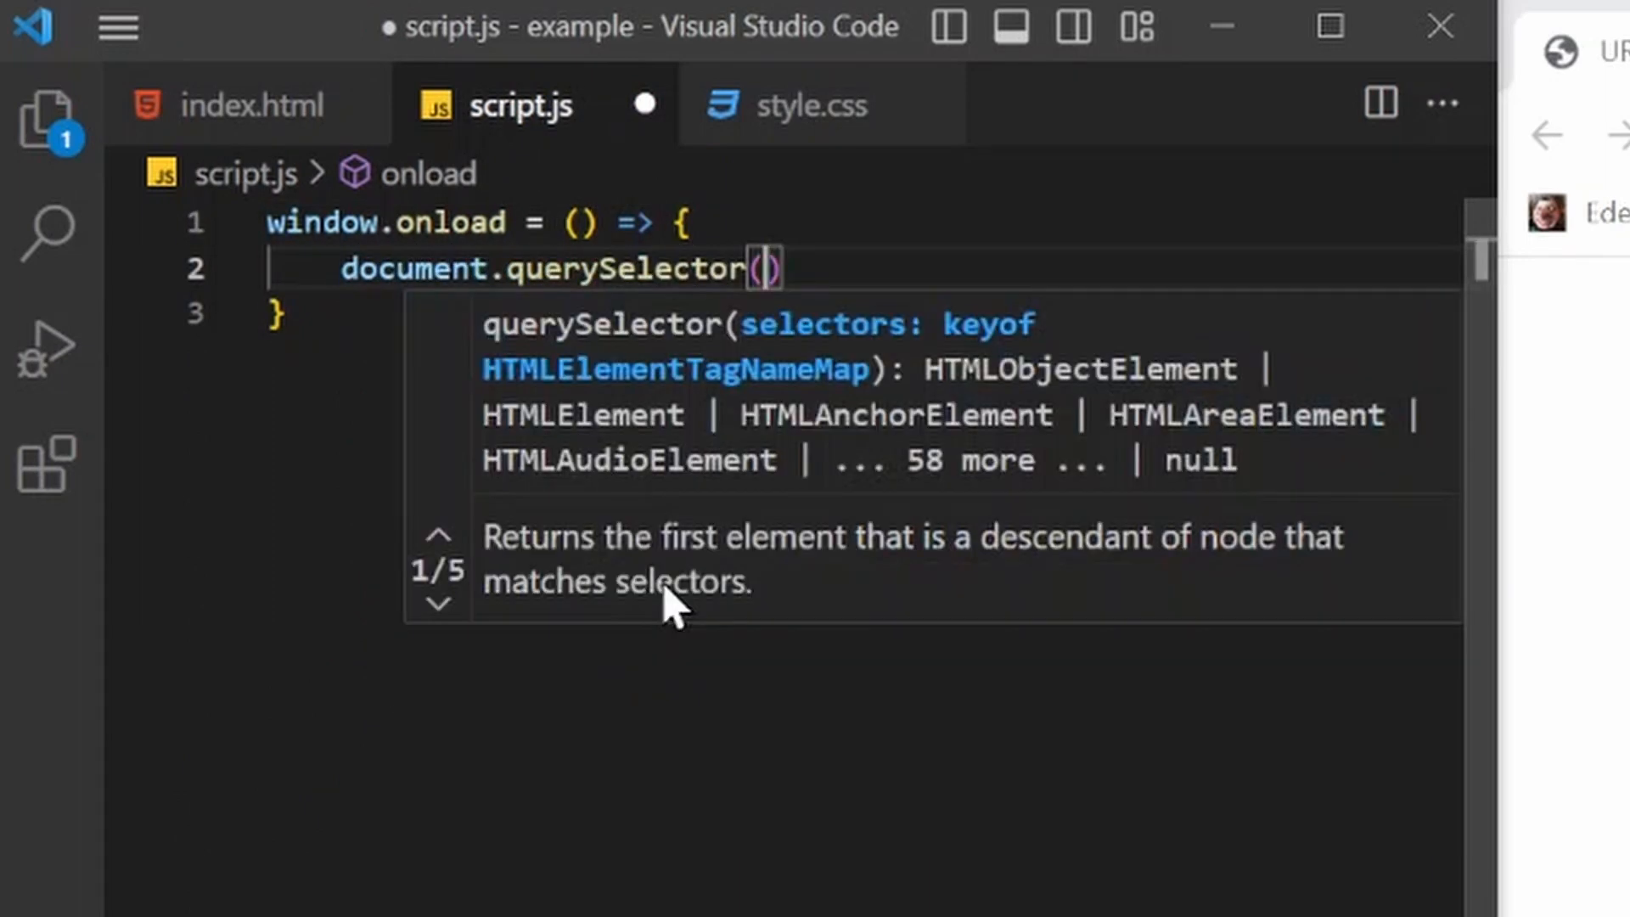
{"action": "type", "text": "\"p\""}
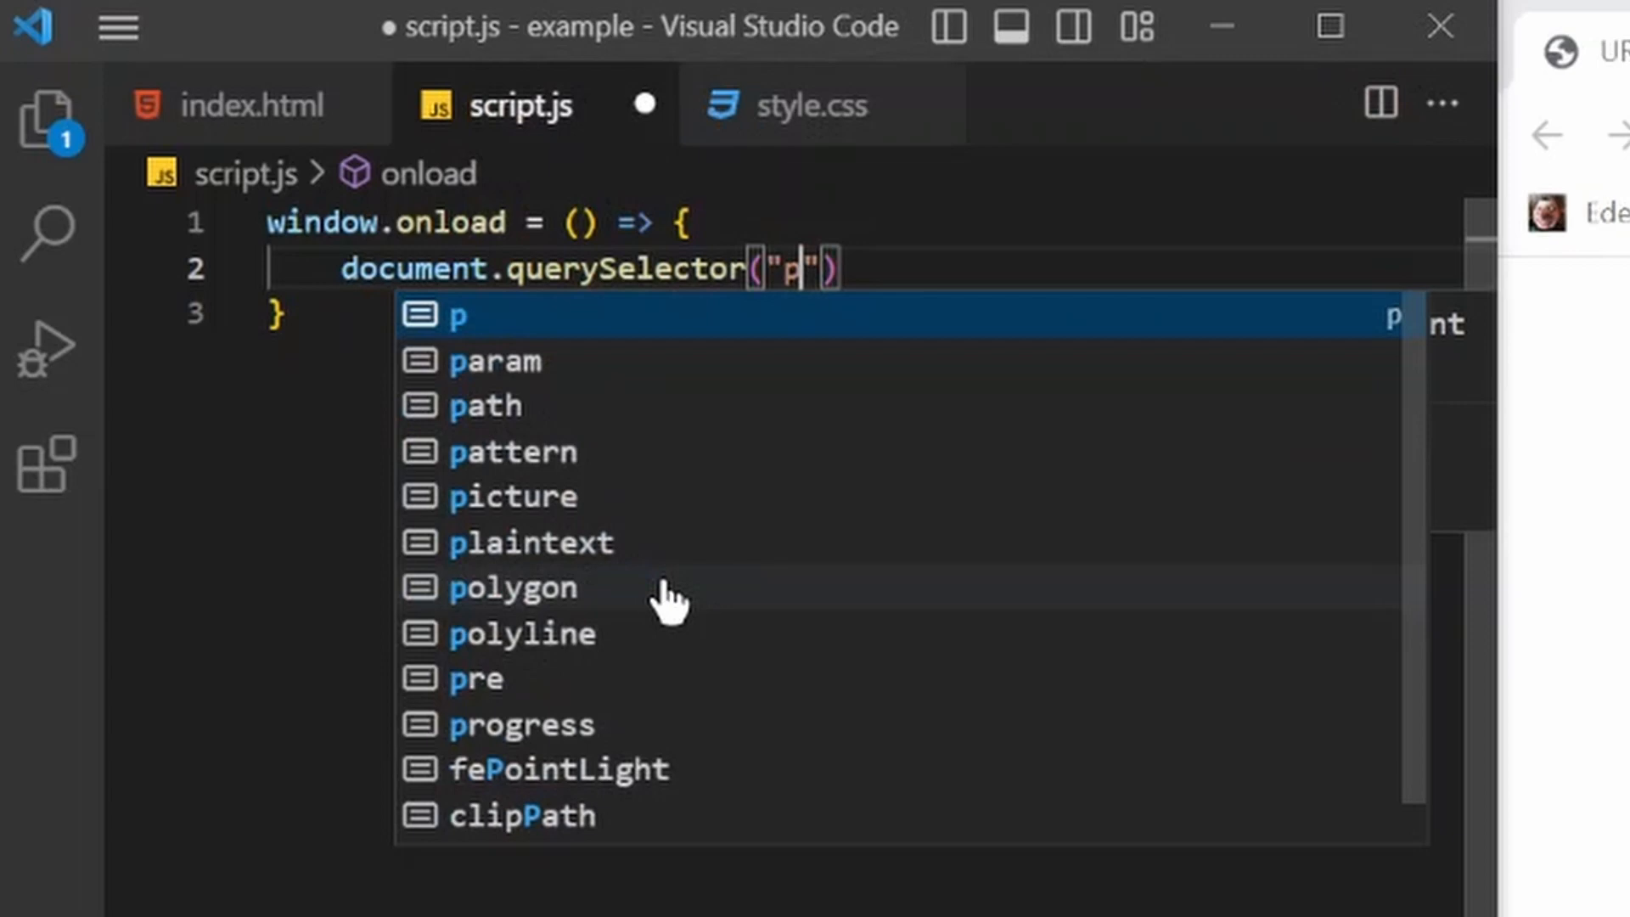
{"action": "key", "text": "Enter"}
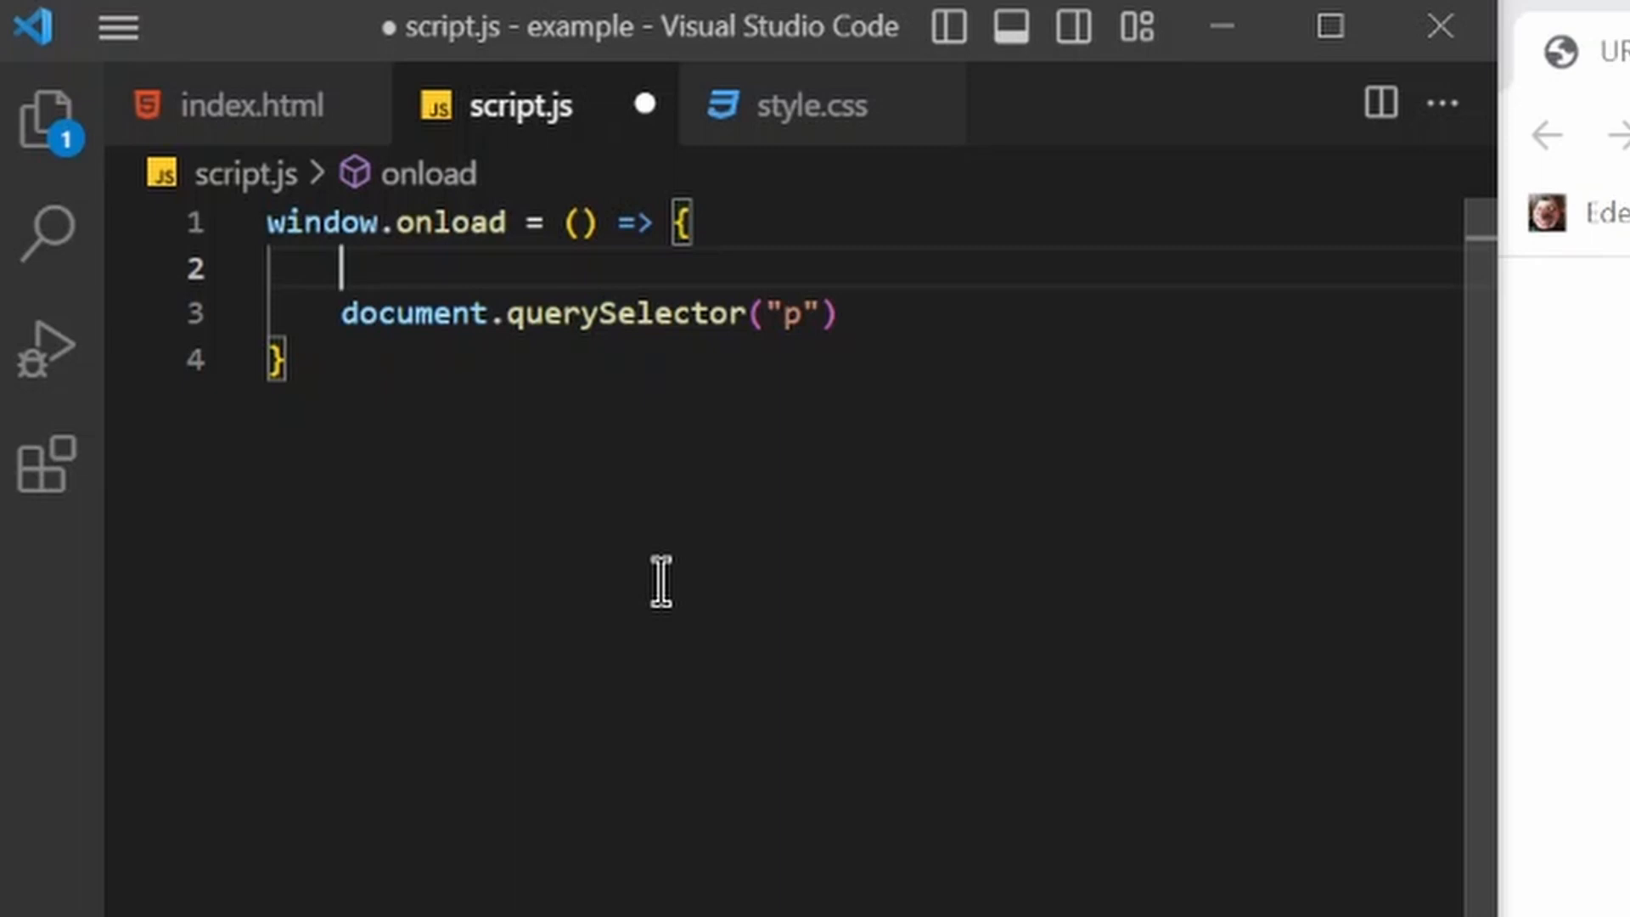
Store window.location.search in a wls variable and start assigning the paragraph's innerHTML
{"action": "type", "text": "let"}
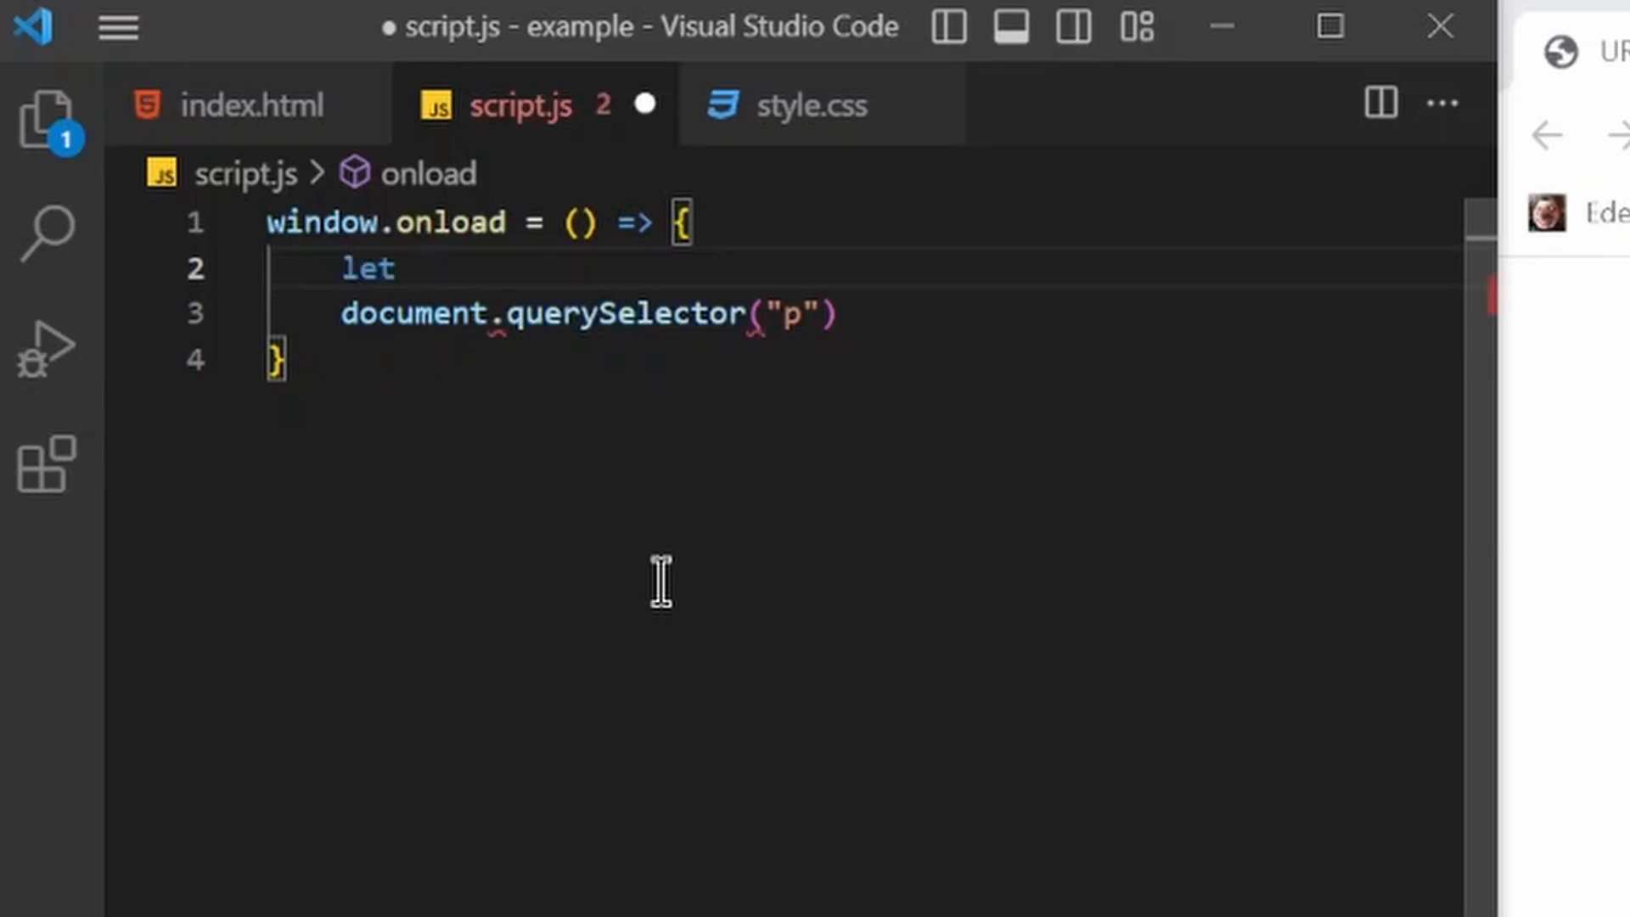
{"action": "type", "text": "w1s = w"}
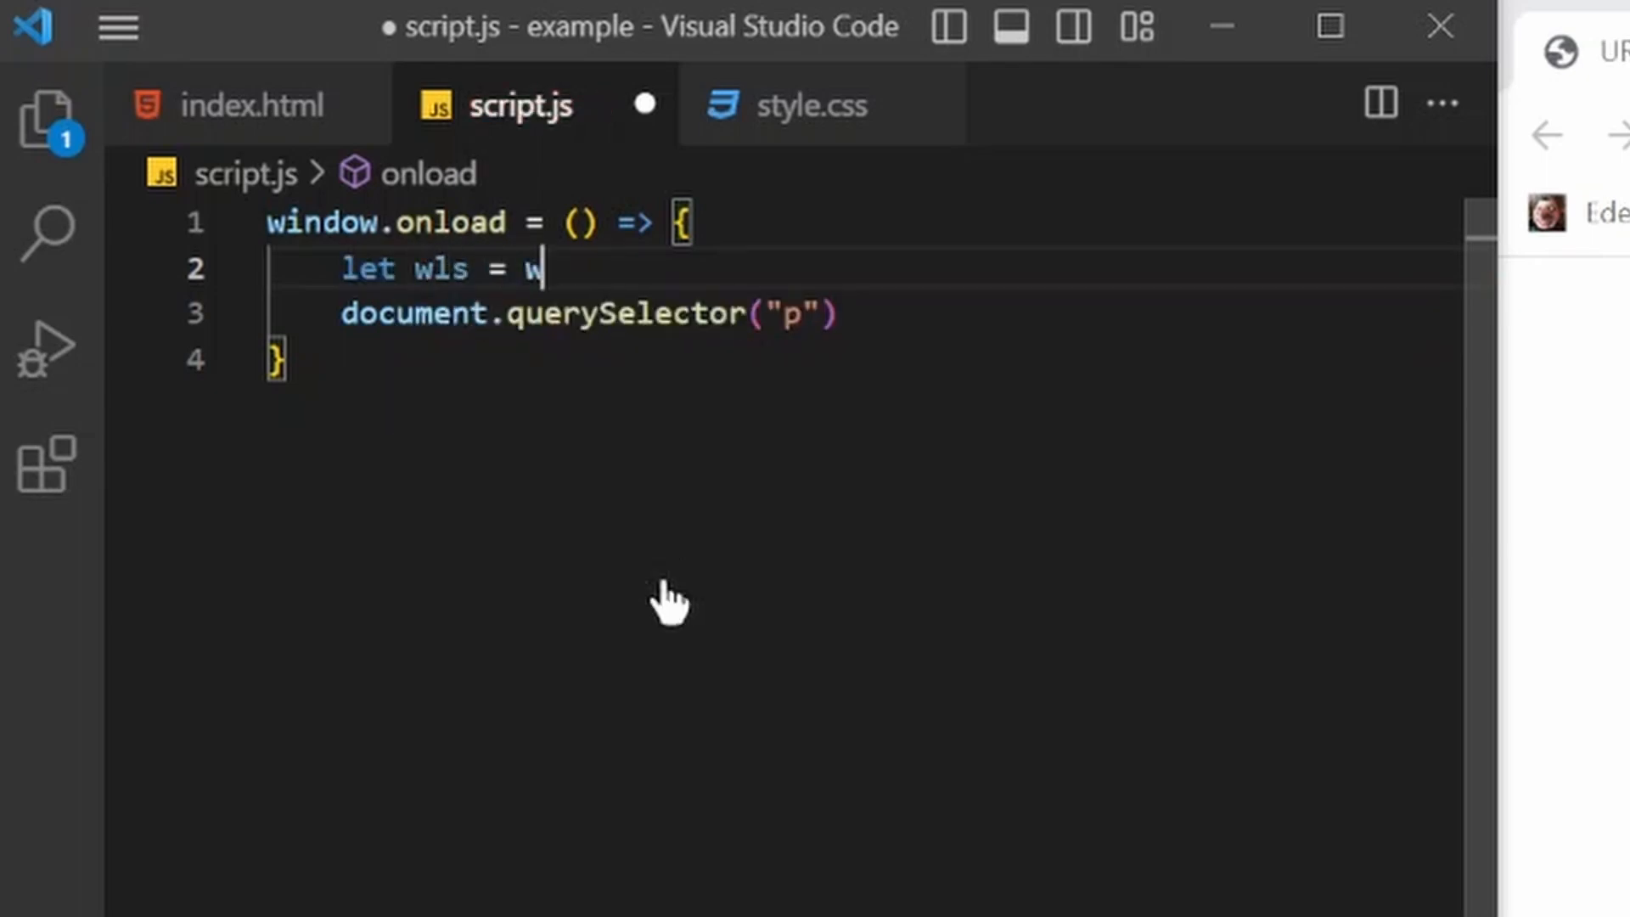
{"action": "type", "text": "indow.location."}
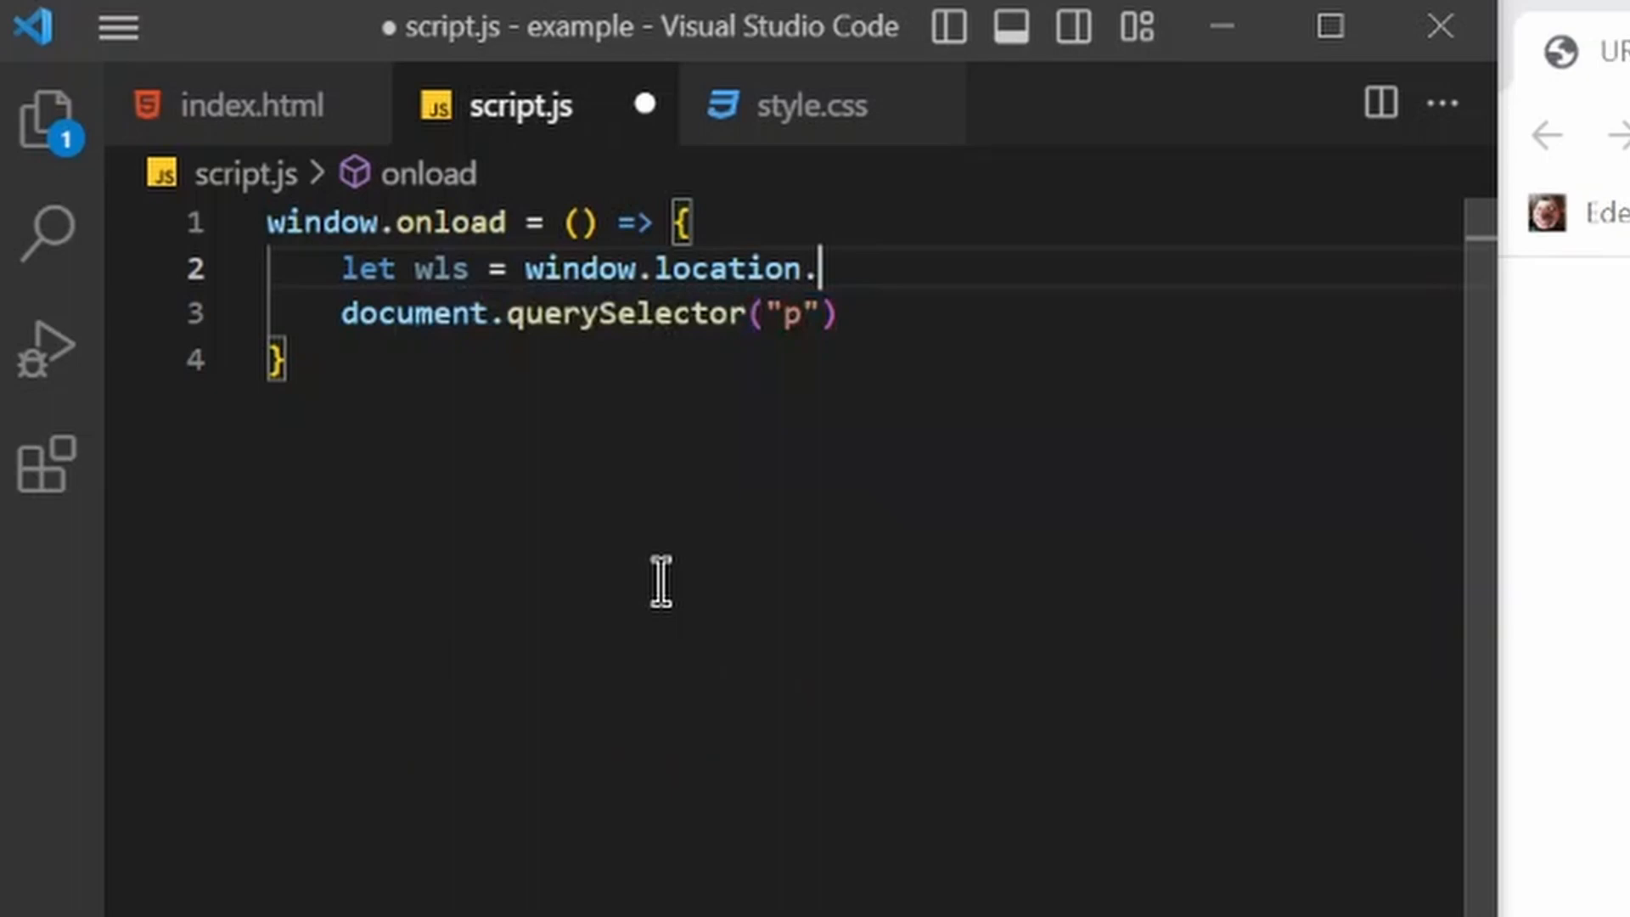
{"action": "type", "text": "search"}
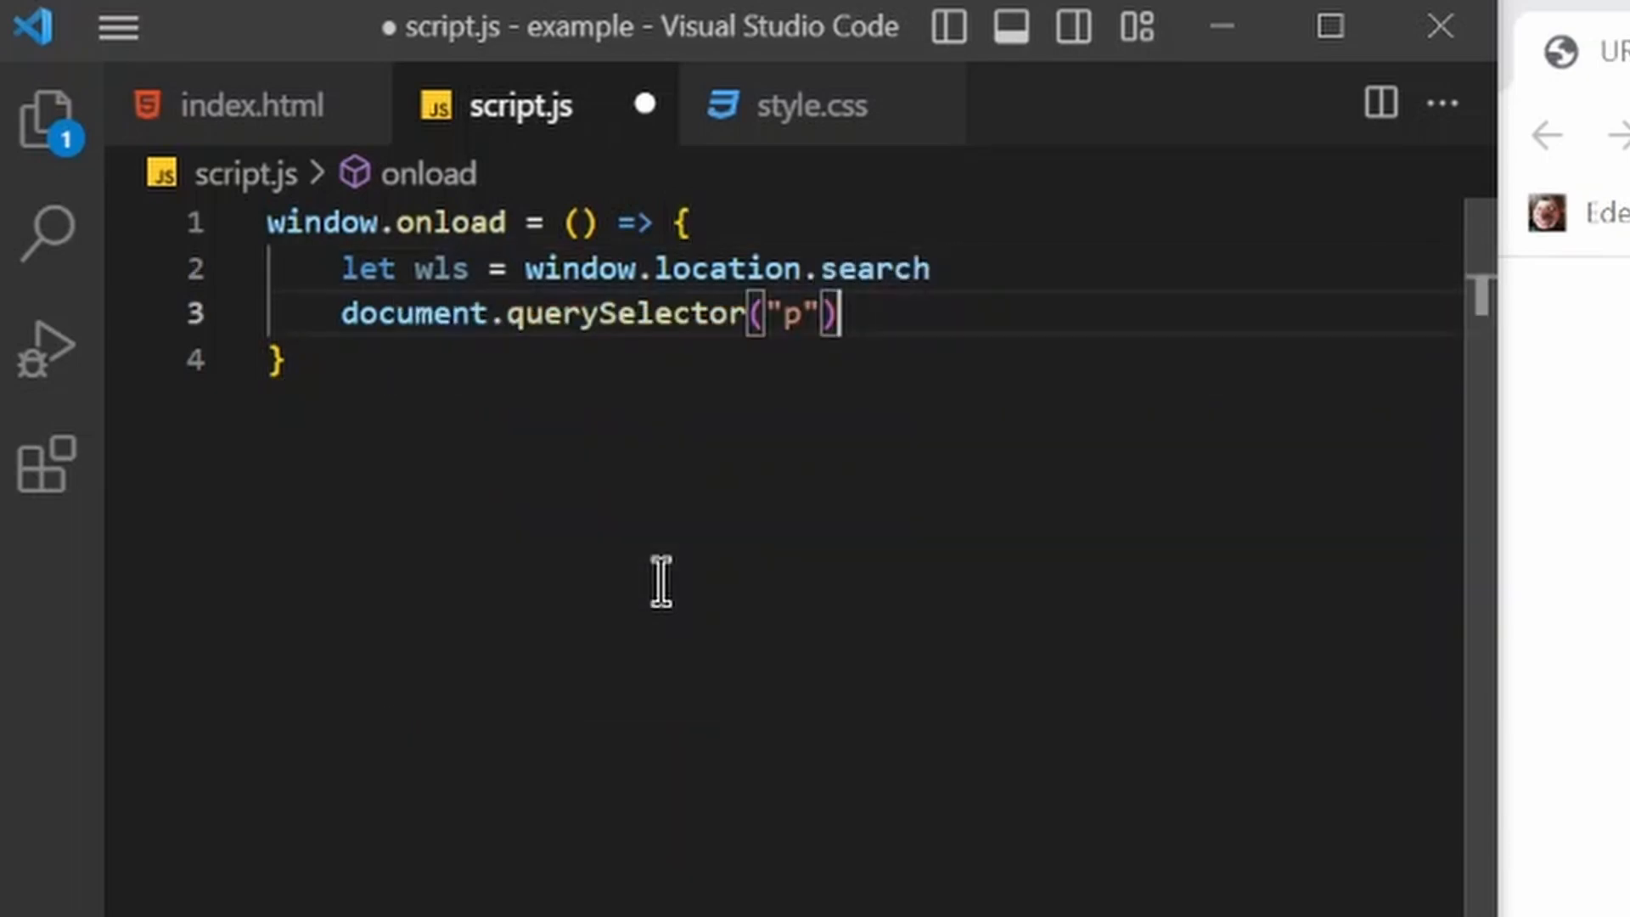
{"action": "type", "text": ".innerHTML ="}
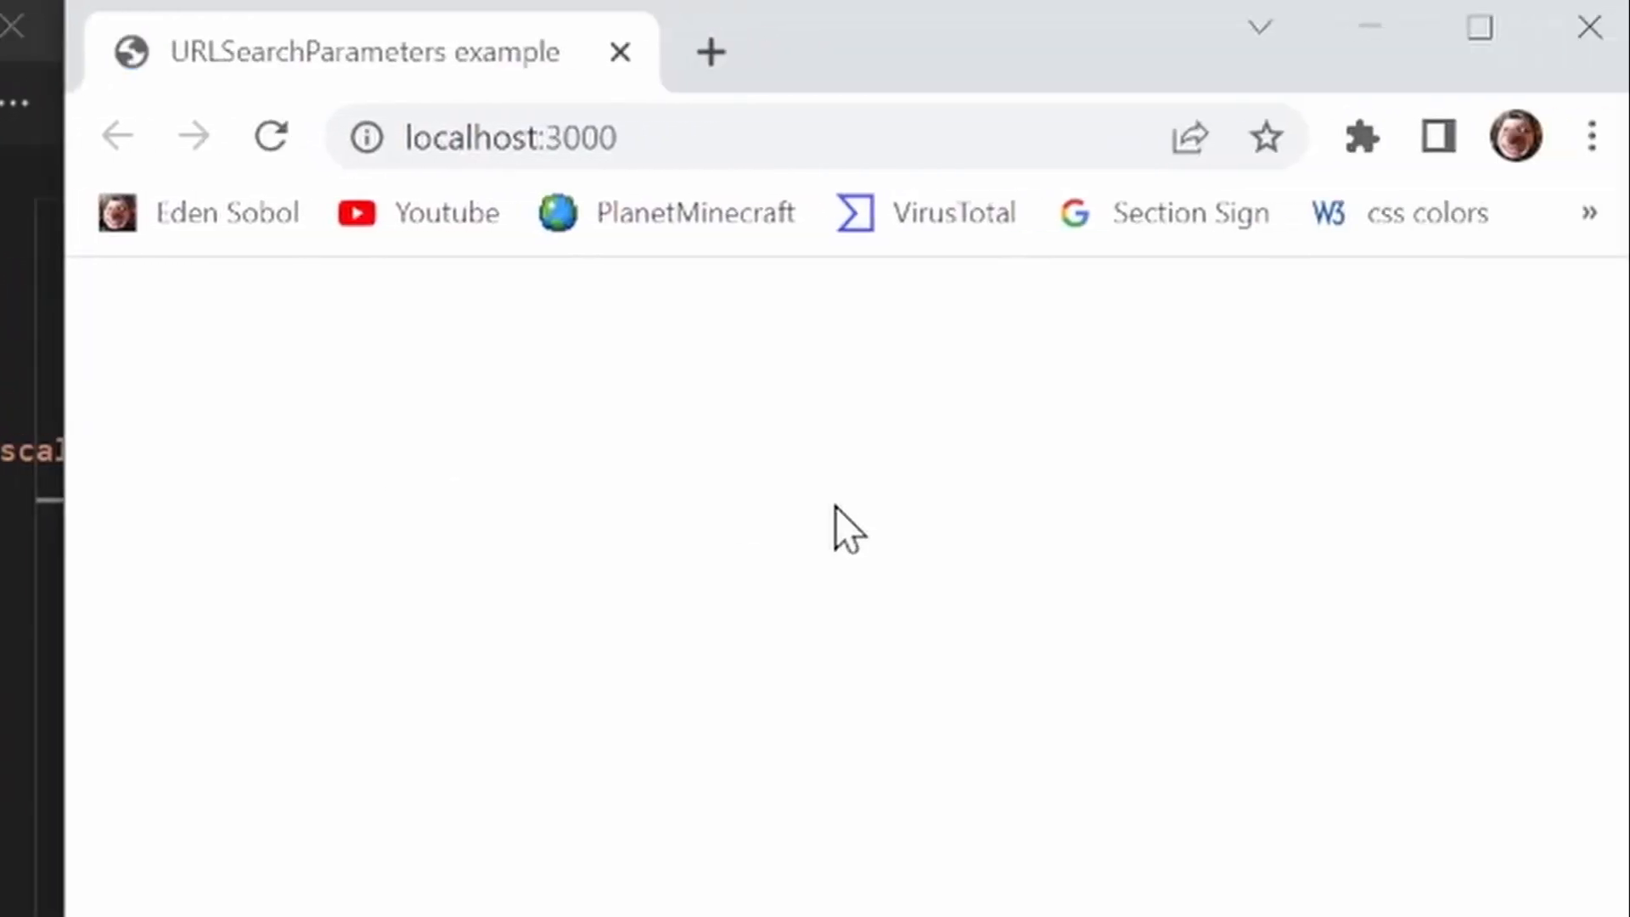
Load localhost:3000 with the query ?v=hi so the paragraph shows "?v=hi"
{"action": "type", "text": "?"}
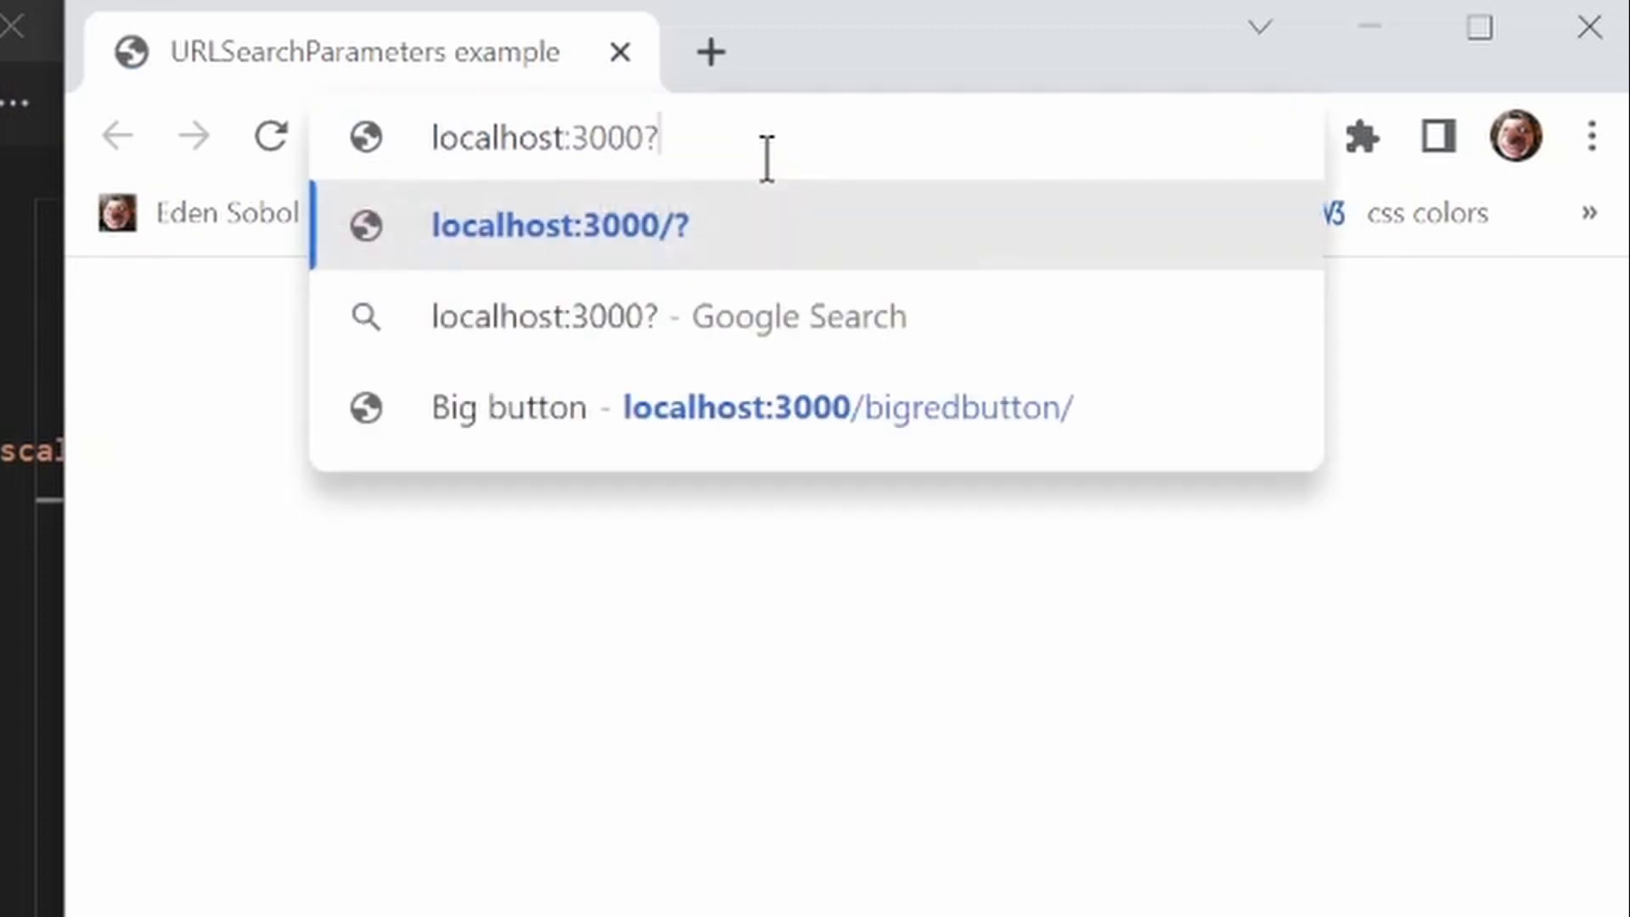
{"action": "type", "text": "v=hi"}
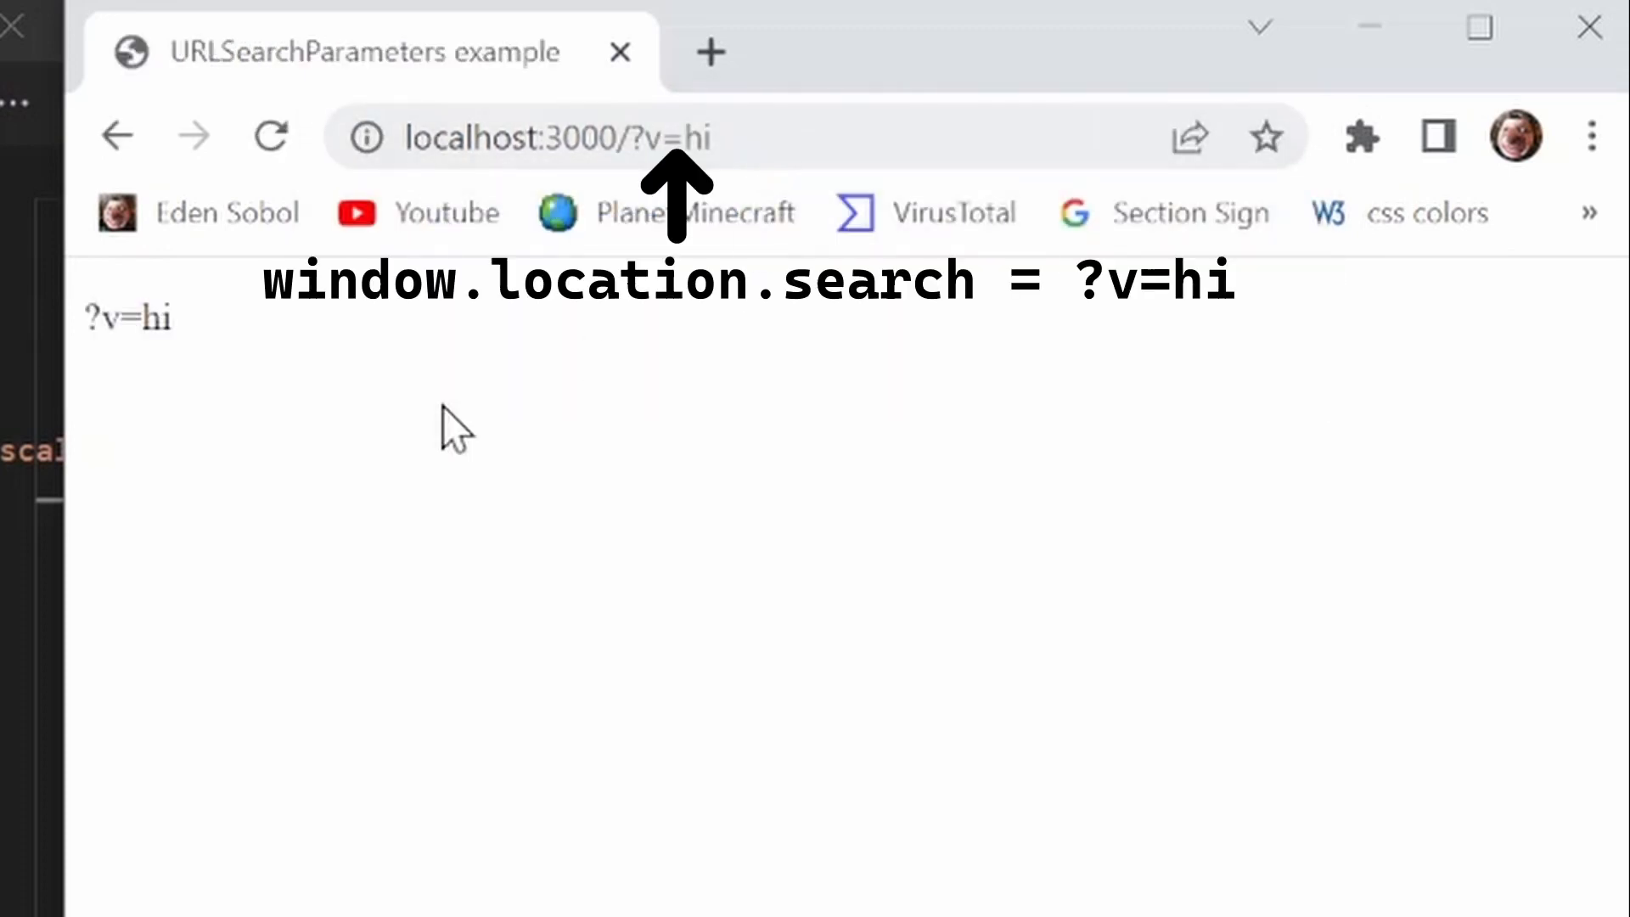
{"action": "double_click", "coordinate": [128, 319]}
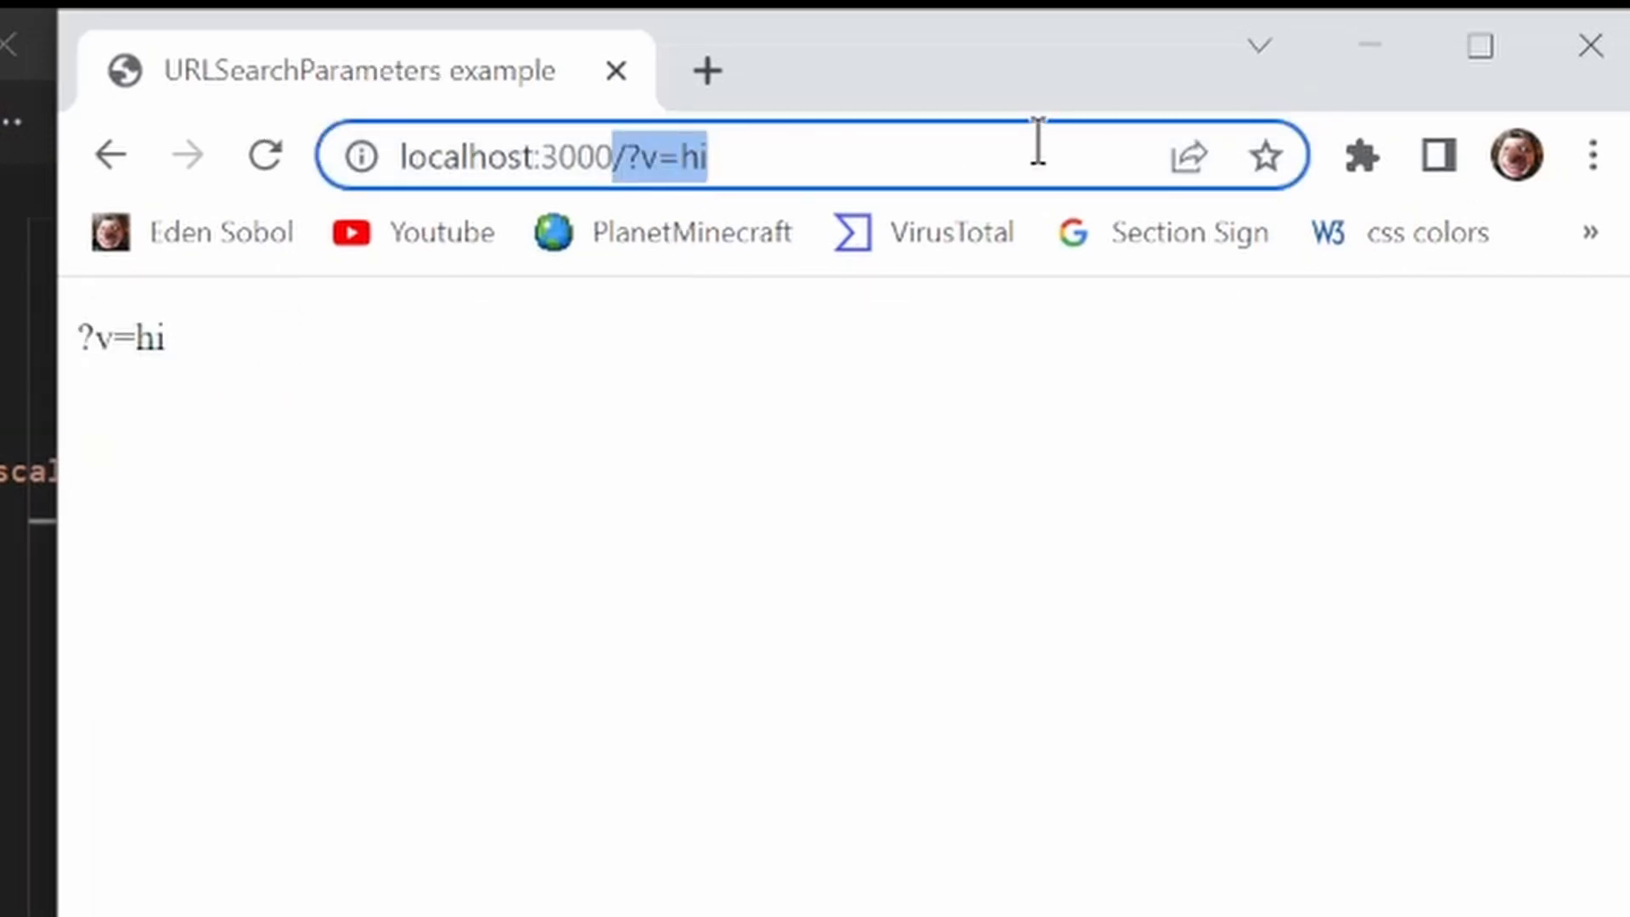
{"action": "mouse_move", "coordinate": [594, 219]}
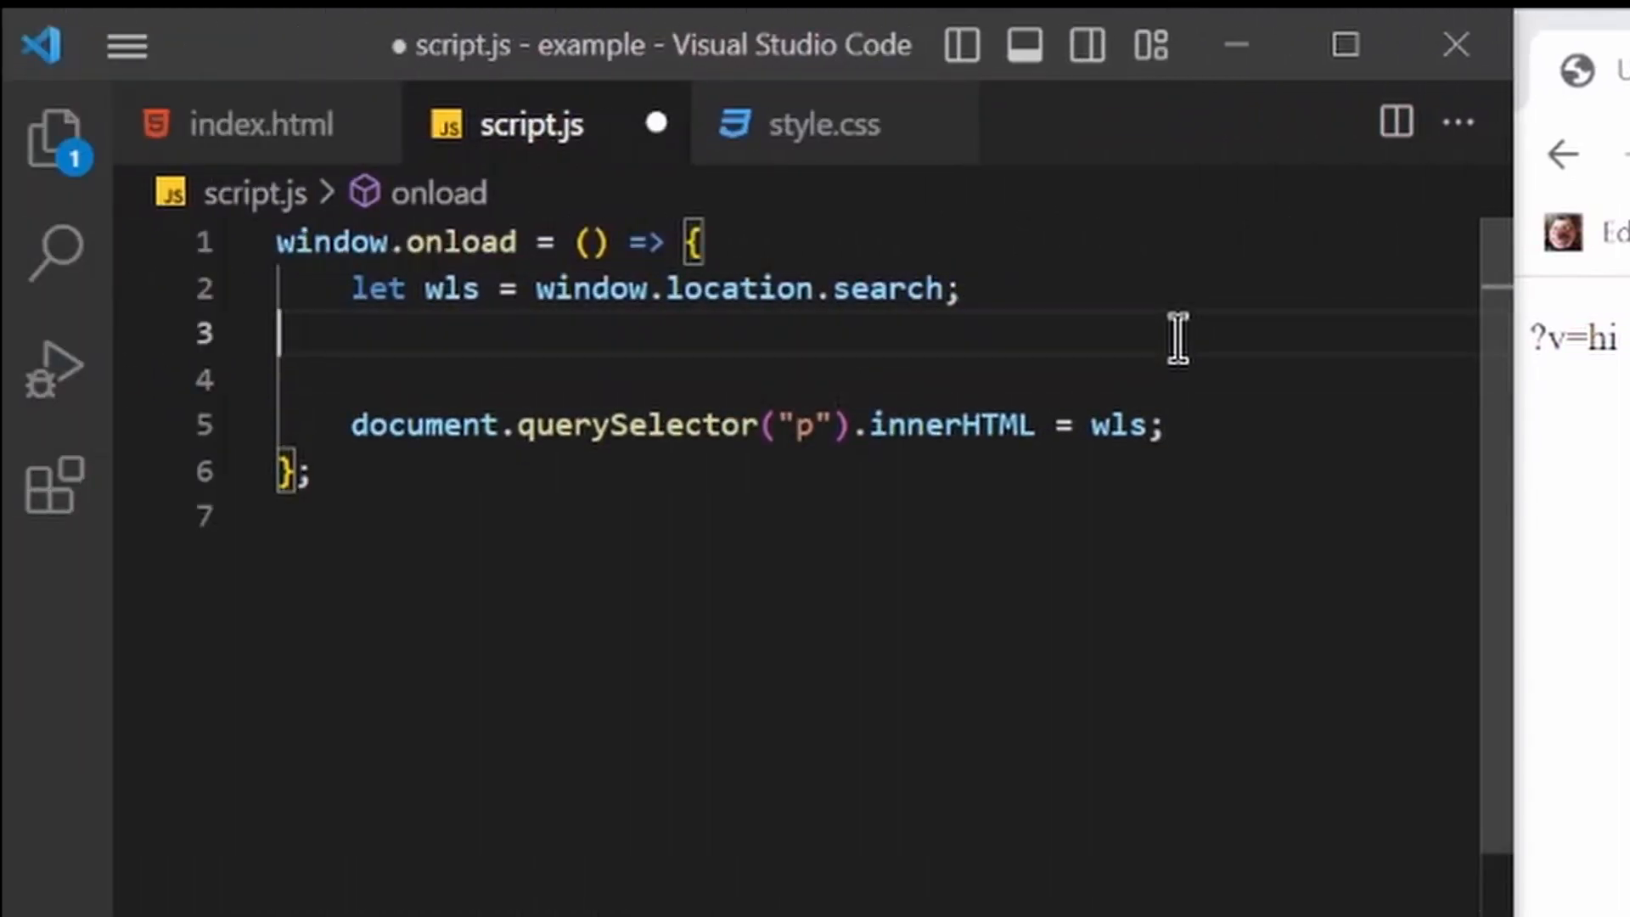
On a new line, declare let urlsearch = new URLSearchParams(wls) and use it for the paragraph
{"action": "key", "text": "Enter"}
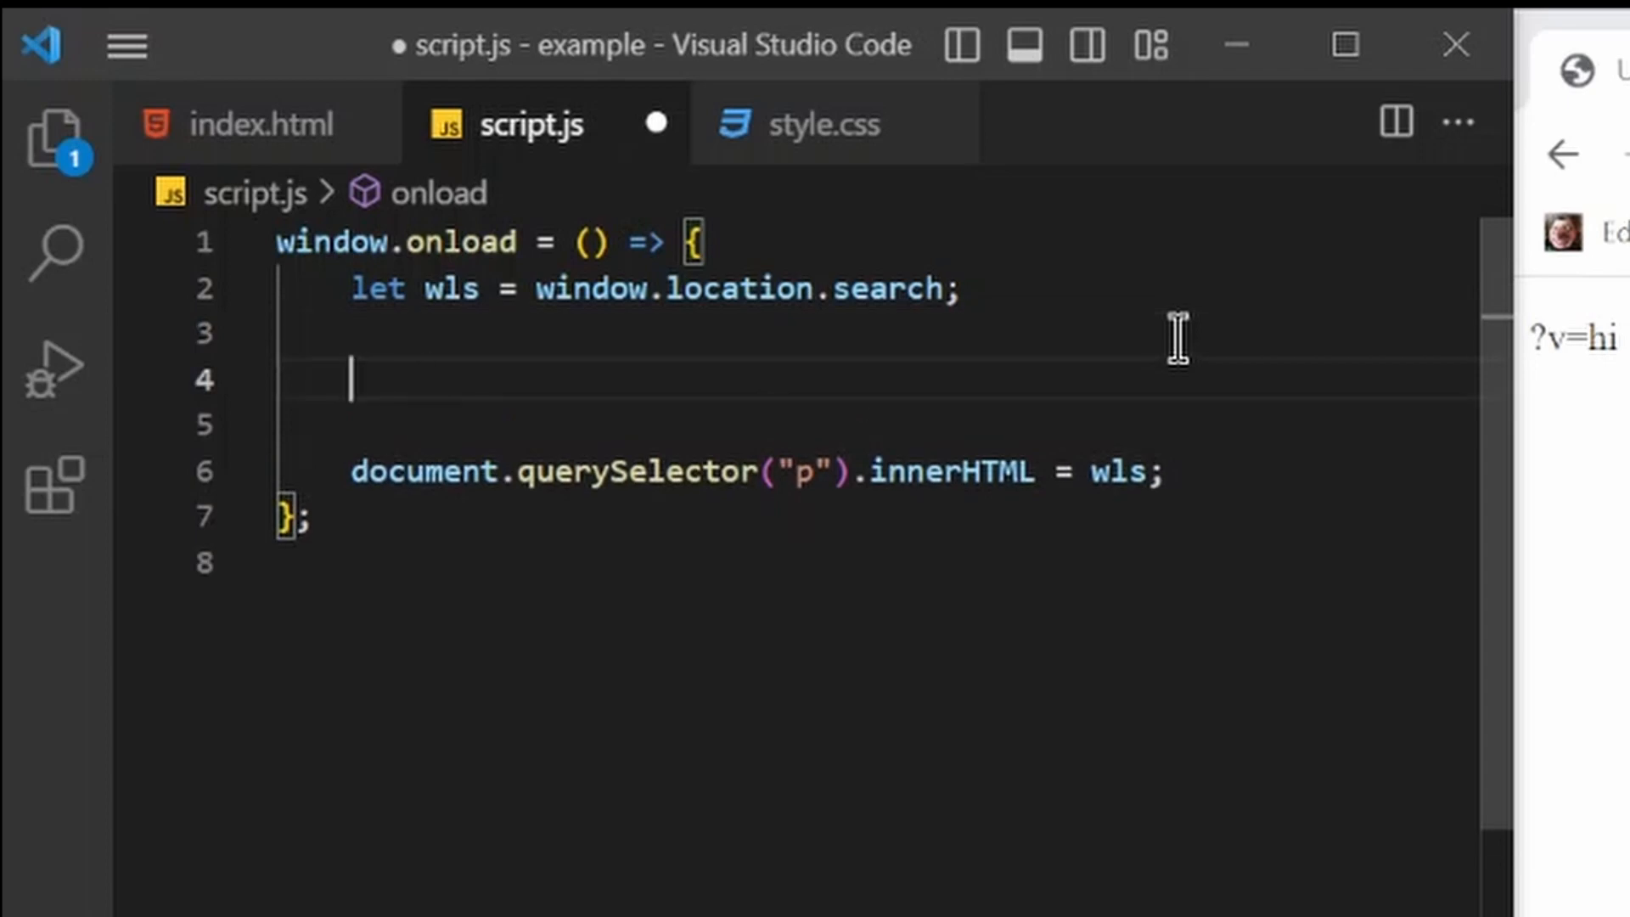
{"action": "type", "text": "u"}
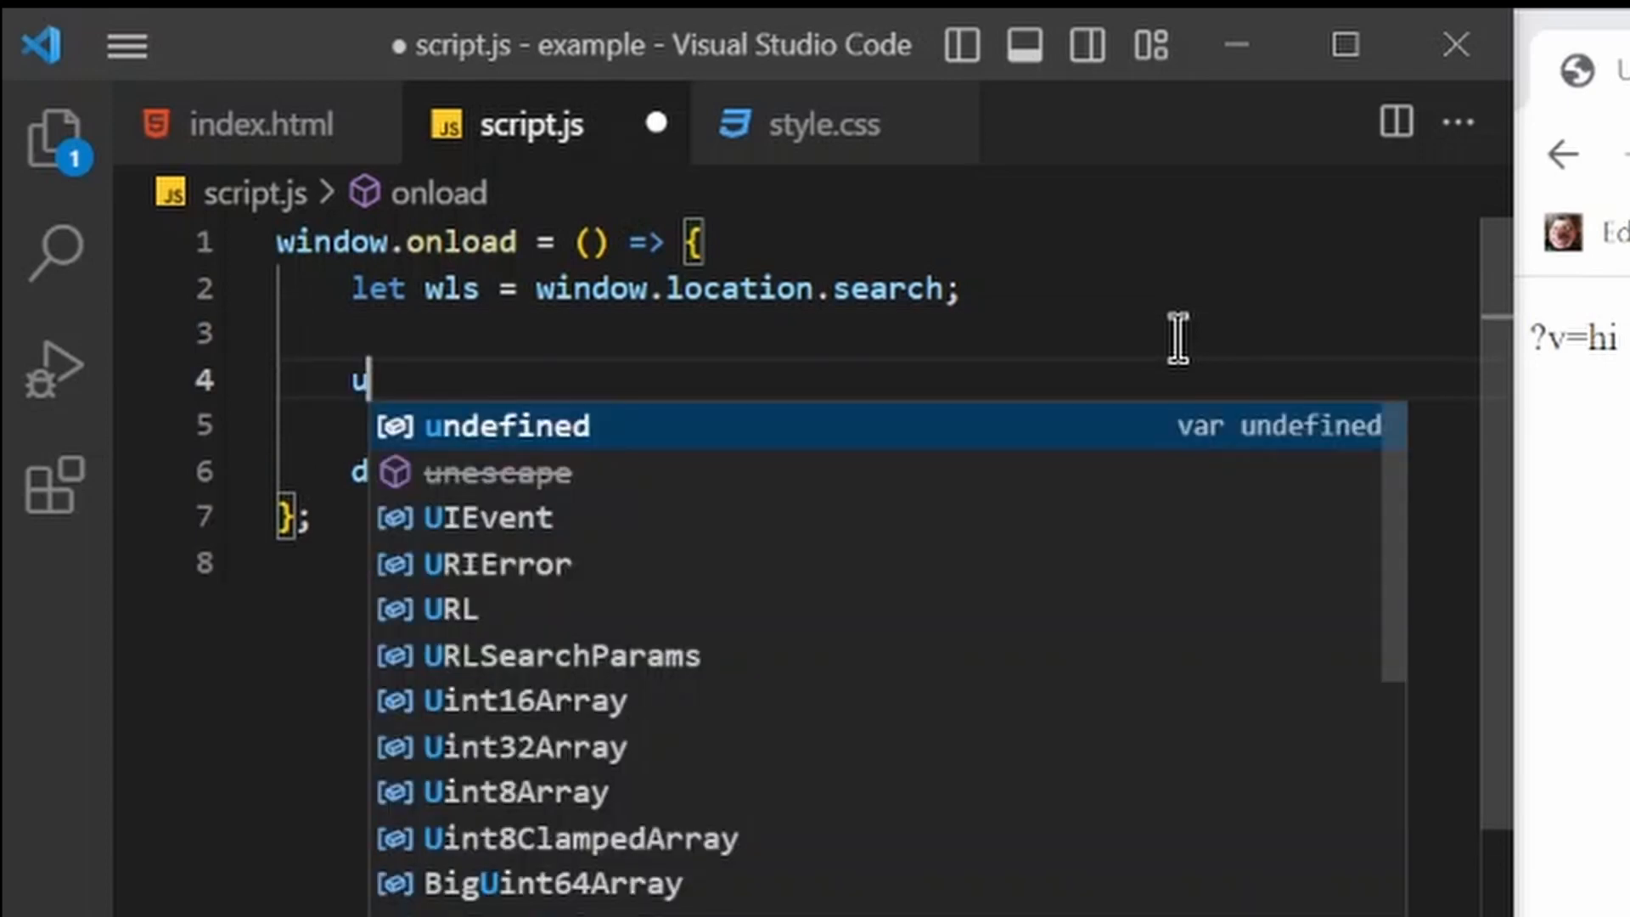
{"action": "type", "text": "rl"}
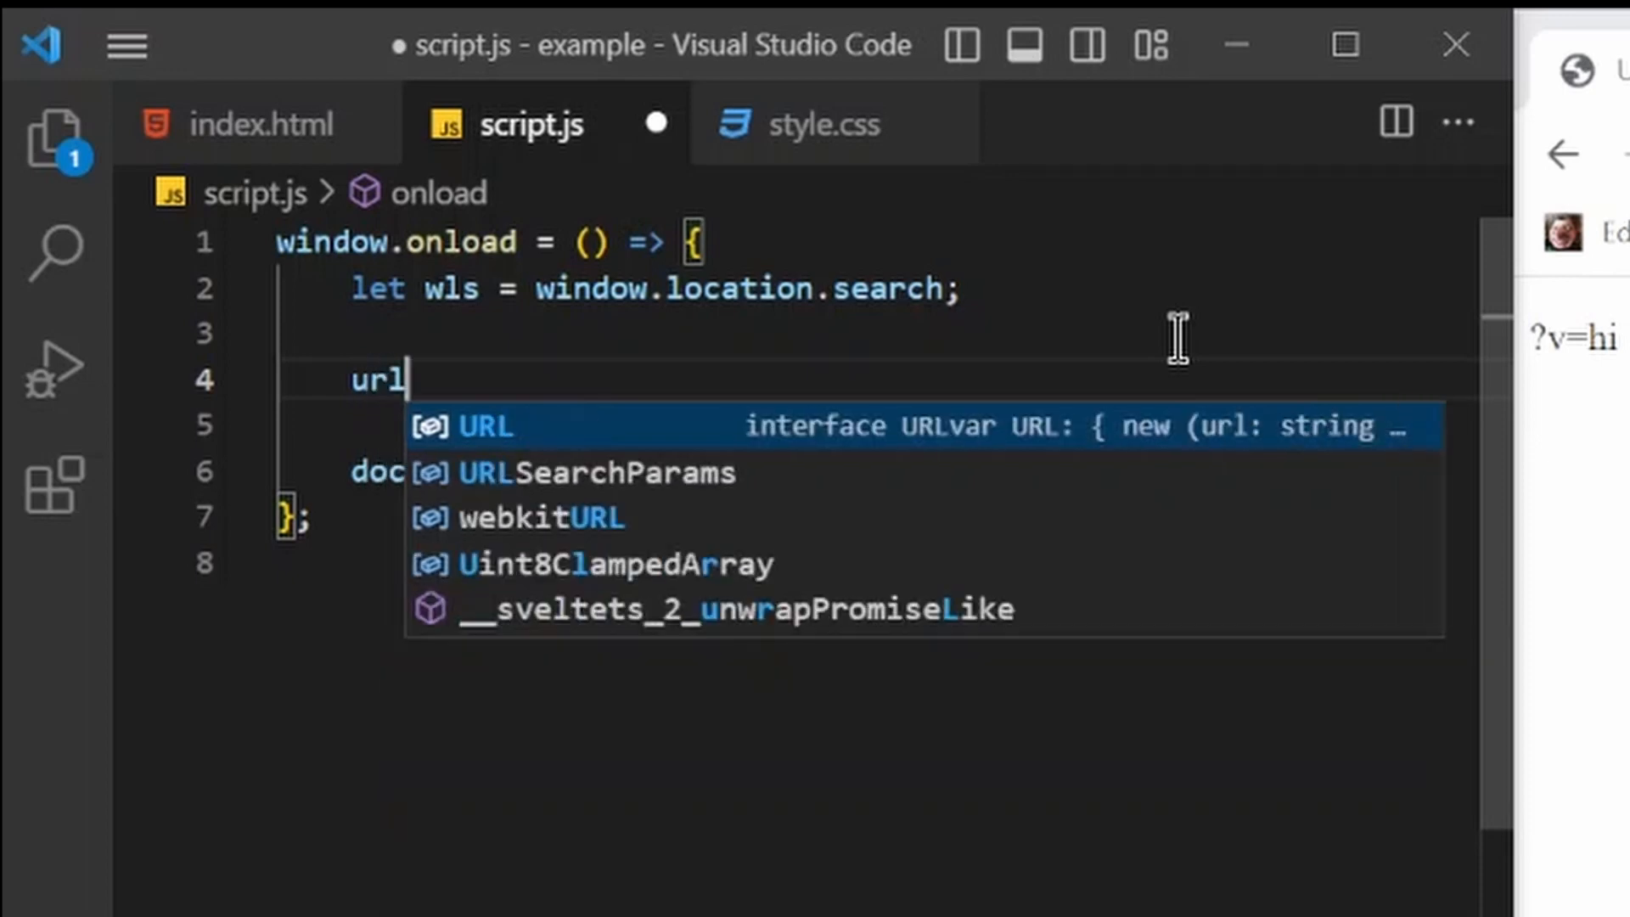
{"action": "type", "text": "search"}
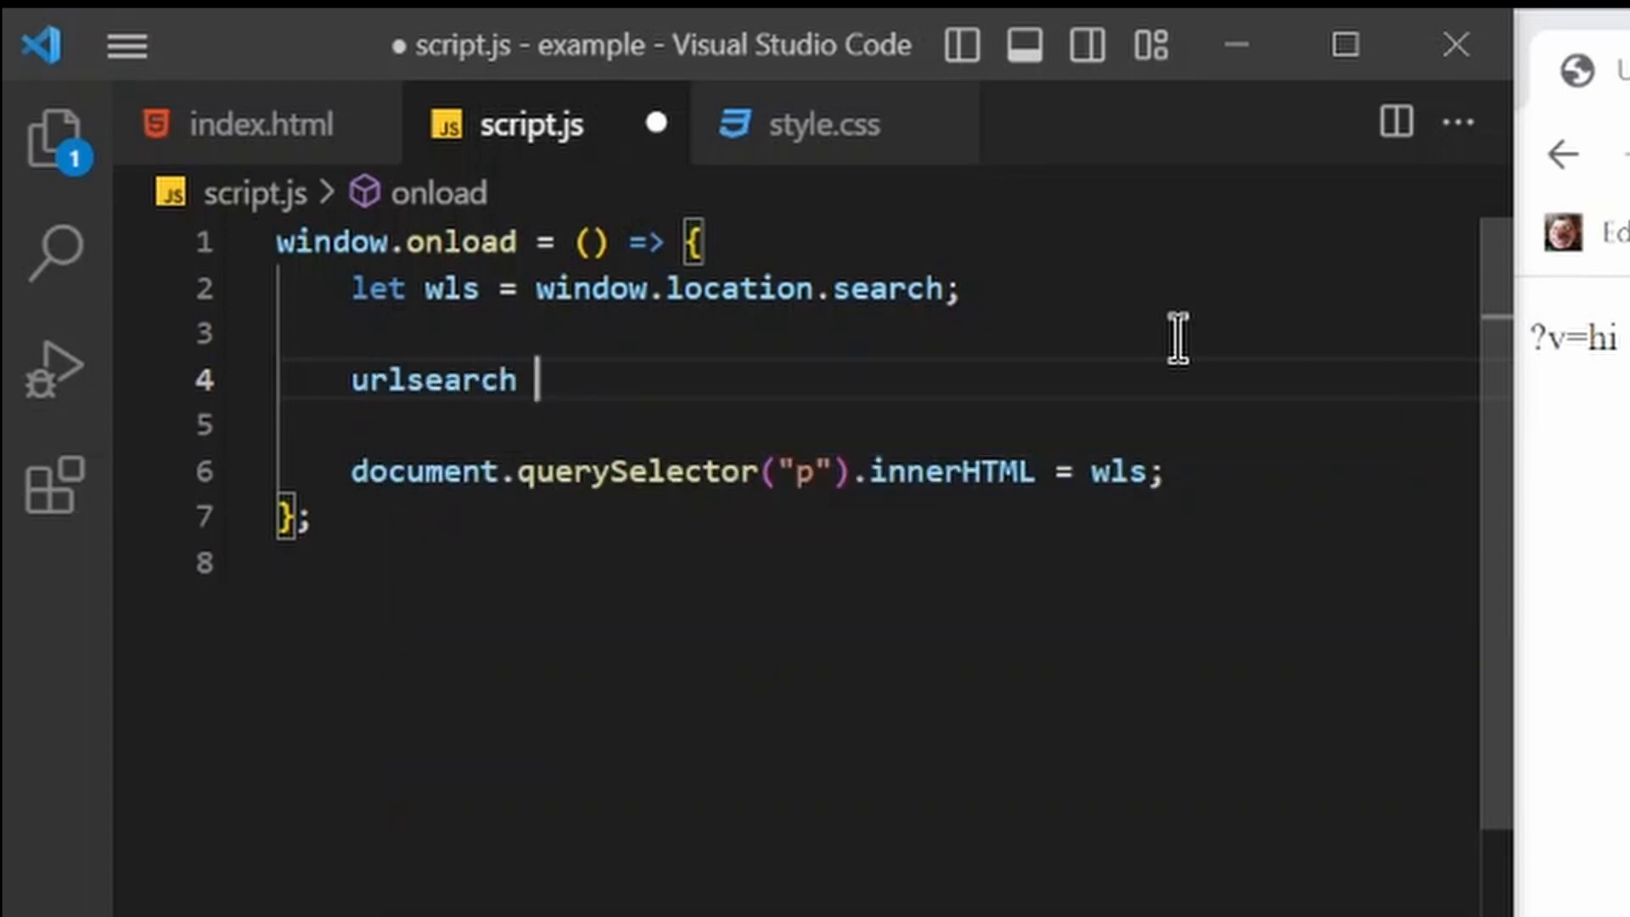
{"action": "type", "text": "= new url"}
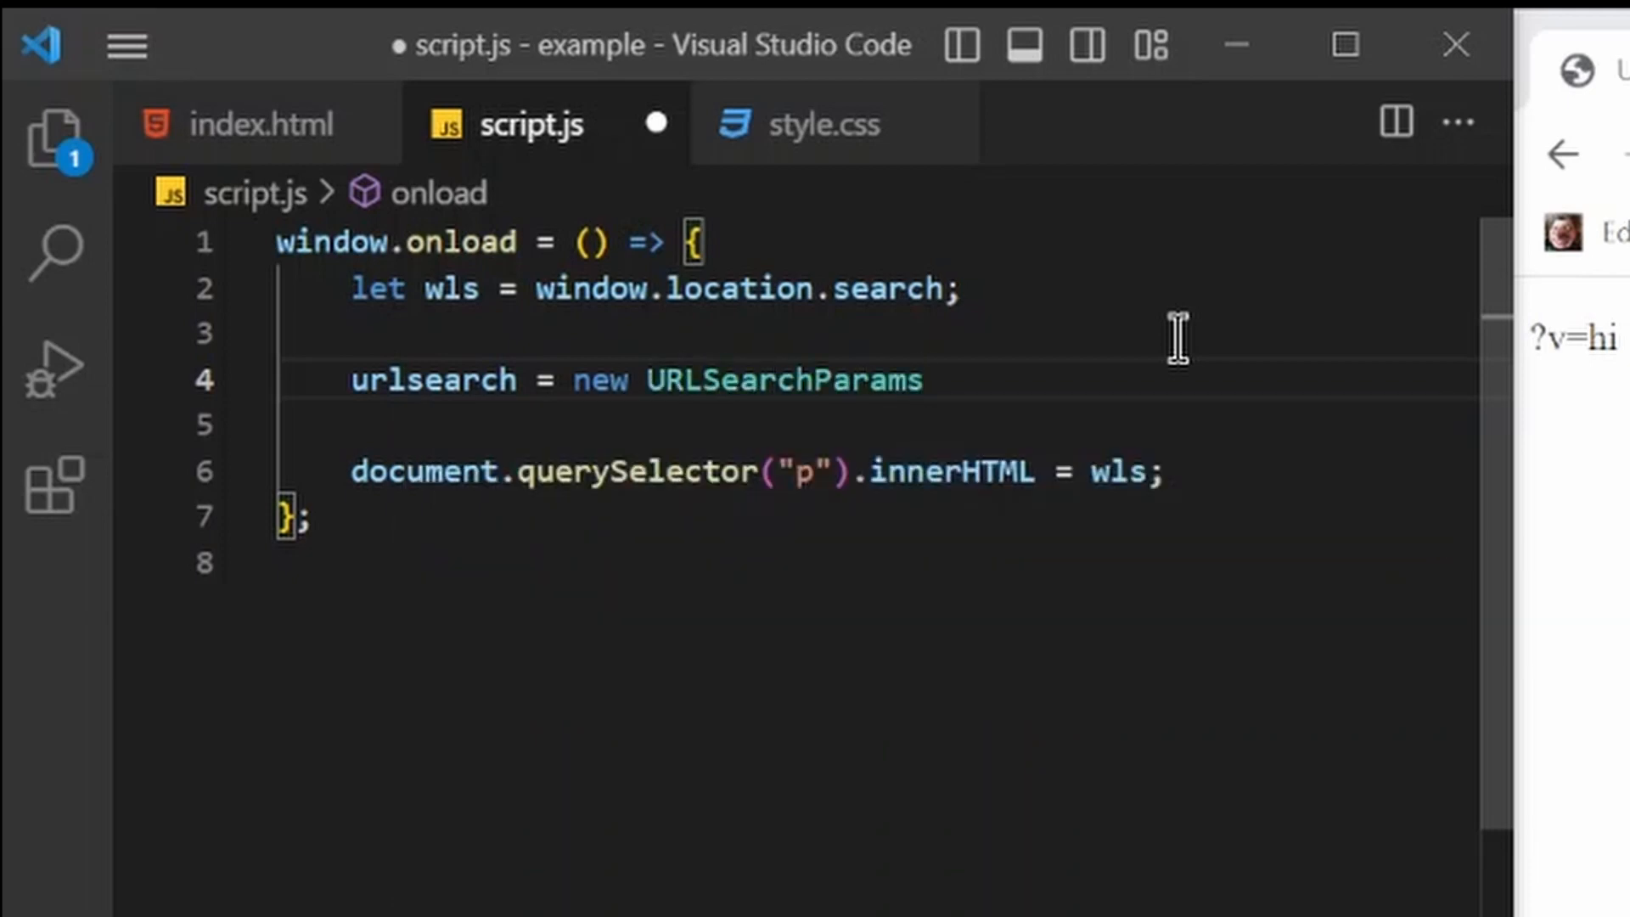
{"action": "type", "text": "let"}
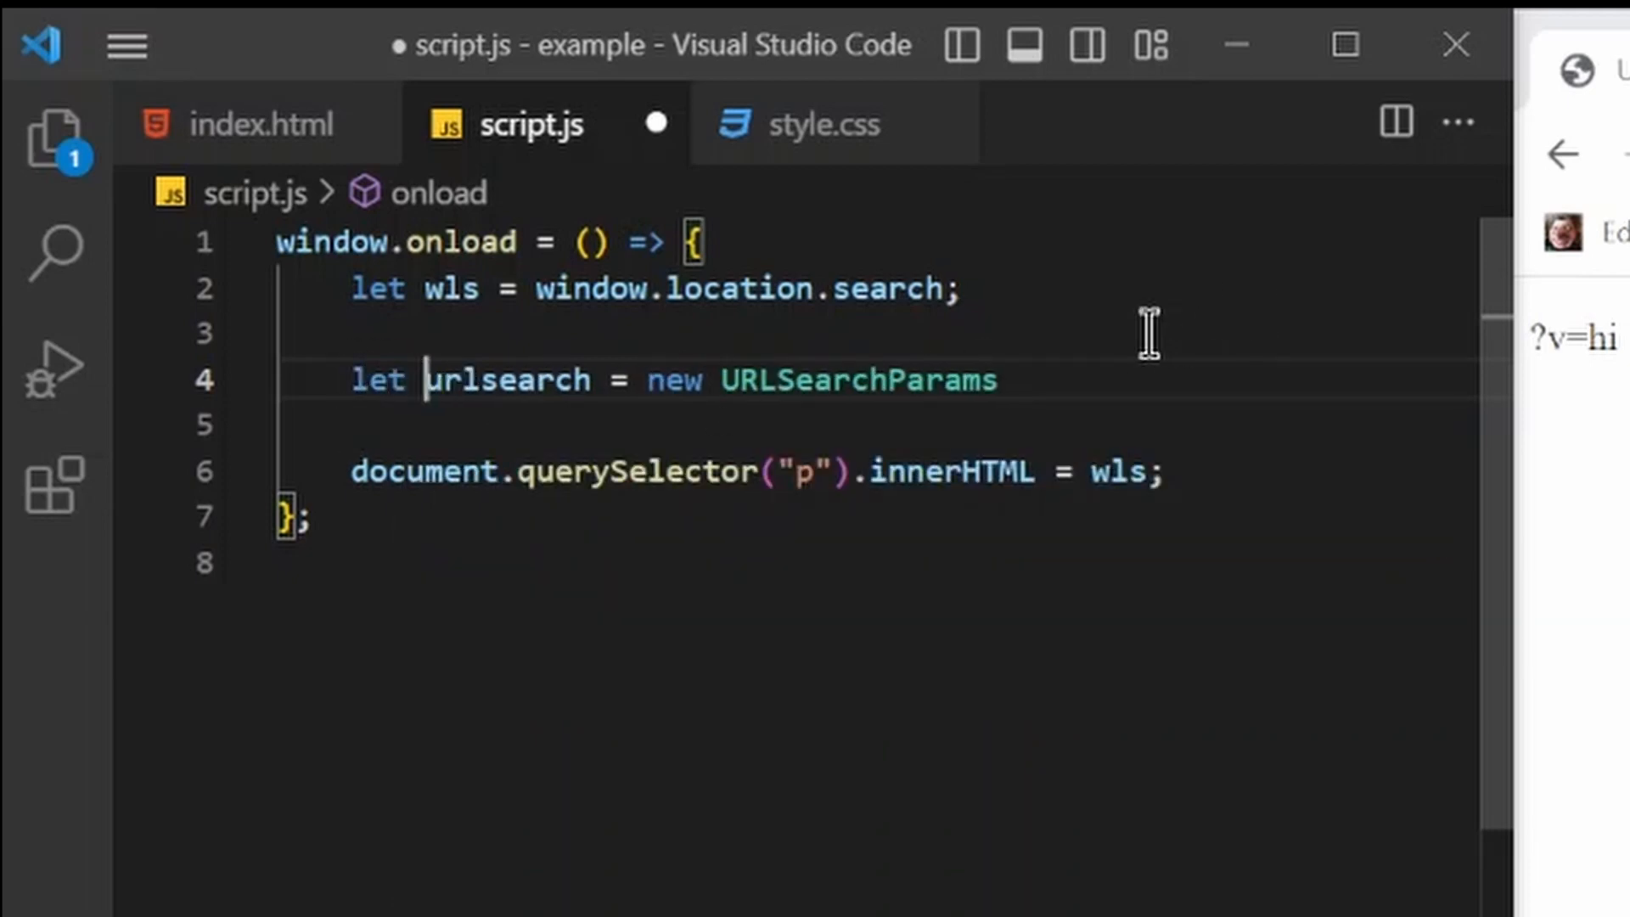
{"action": "type", "text": "()"}
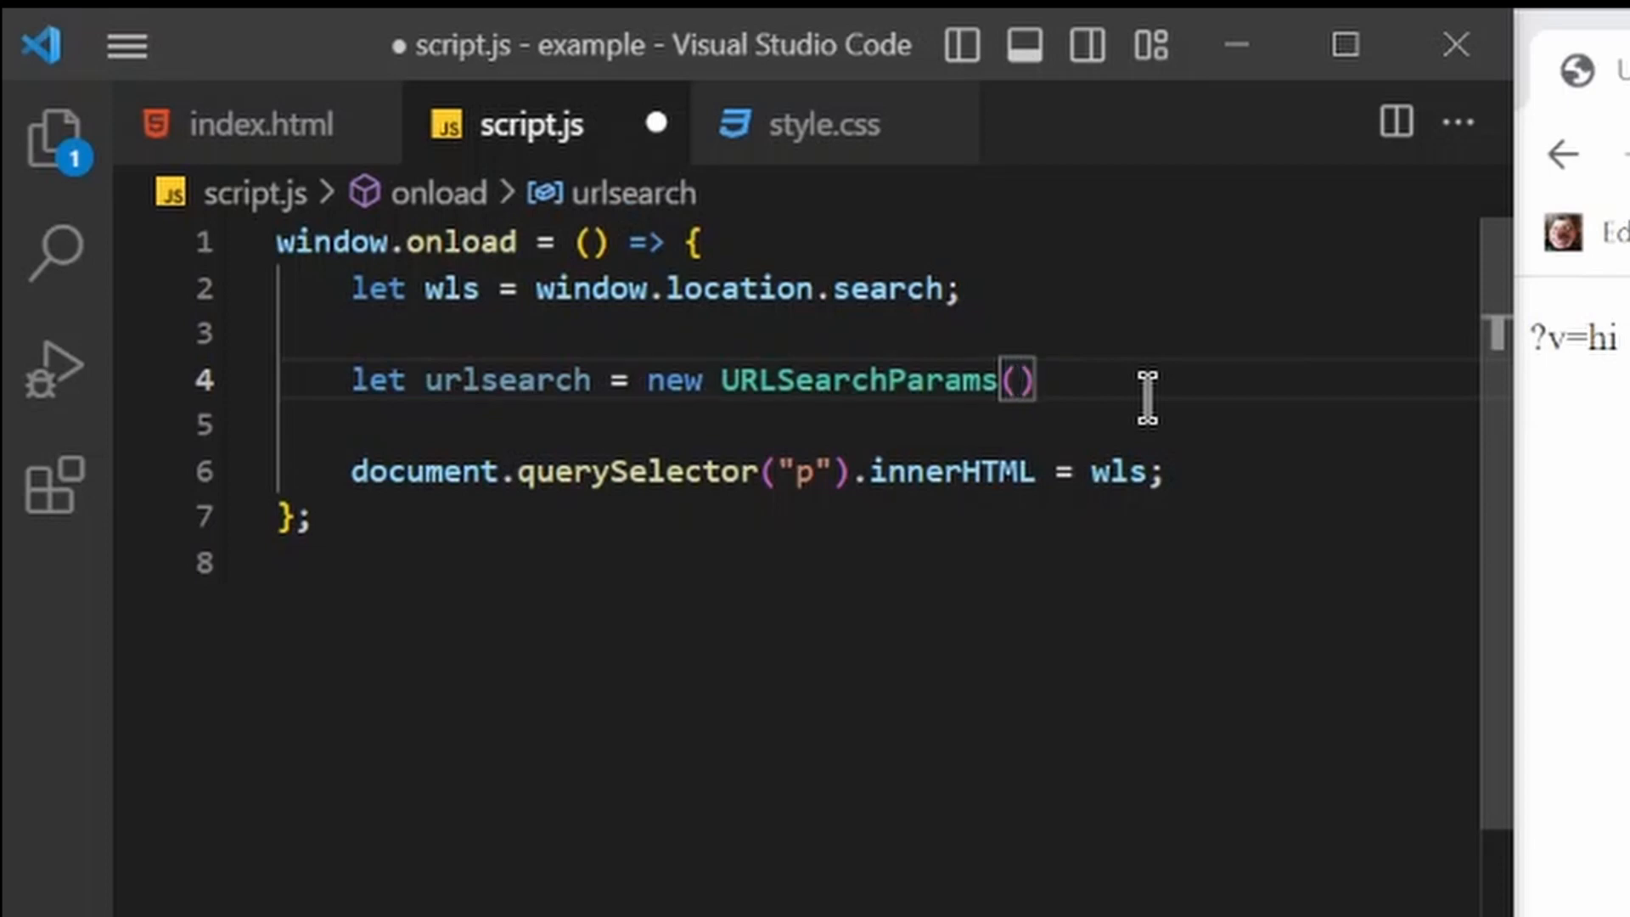
{"action": "type", "text": "wls"}
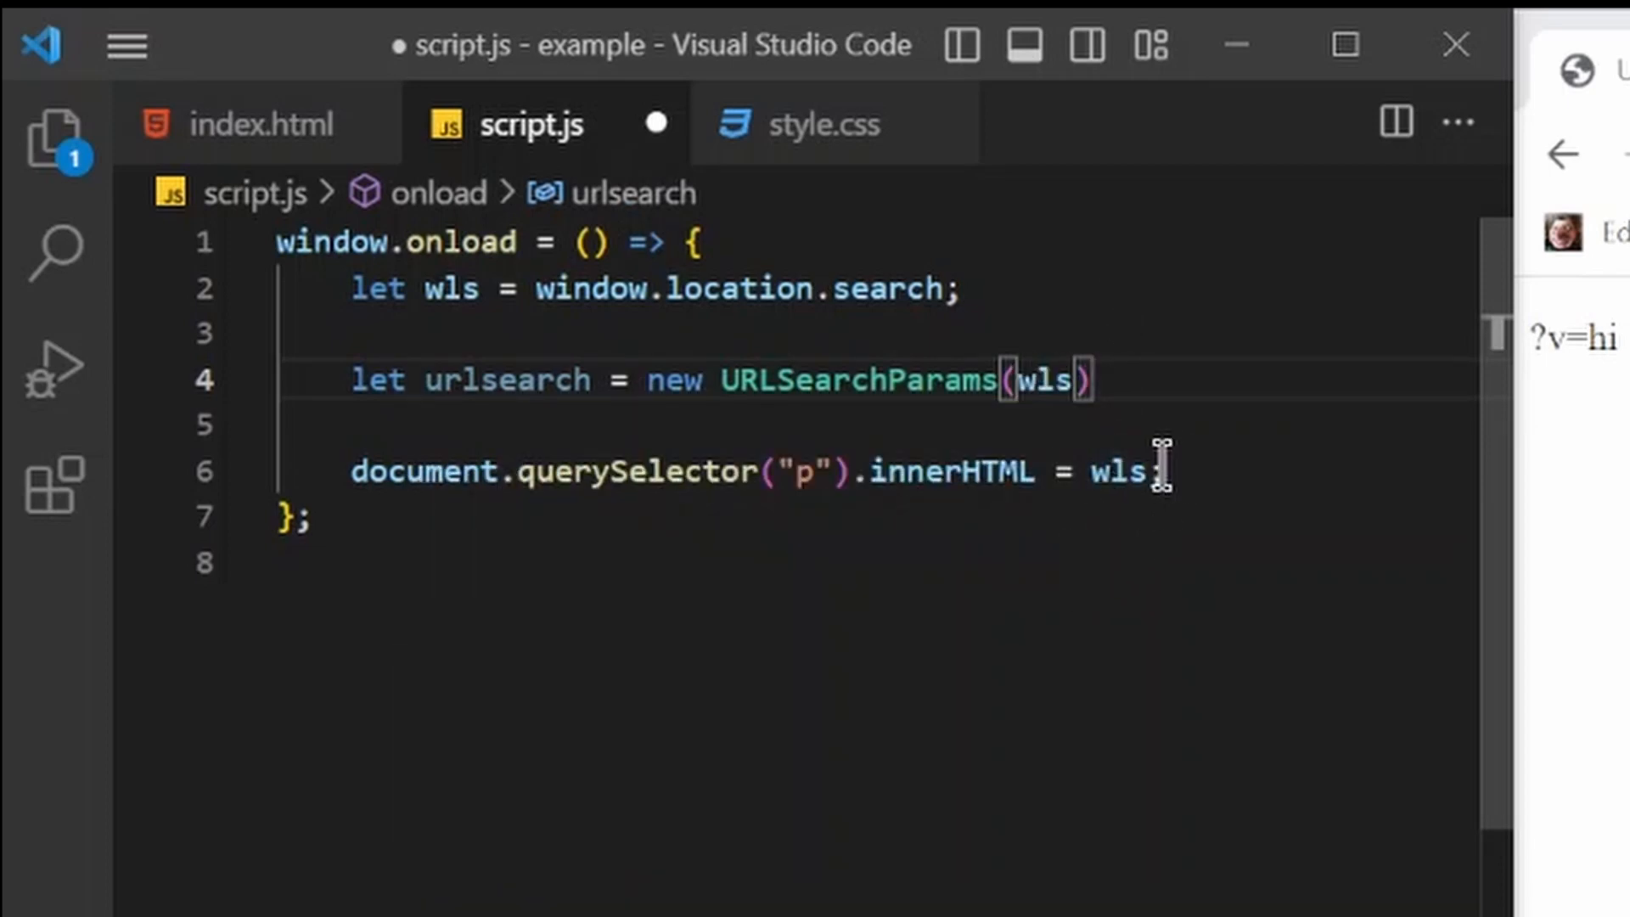
{"action": "type", "text": "u"}
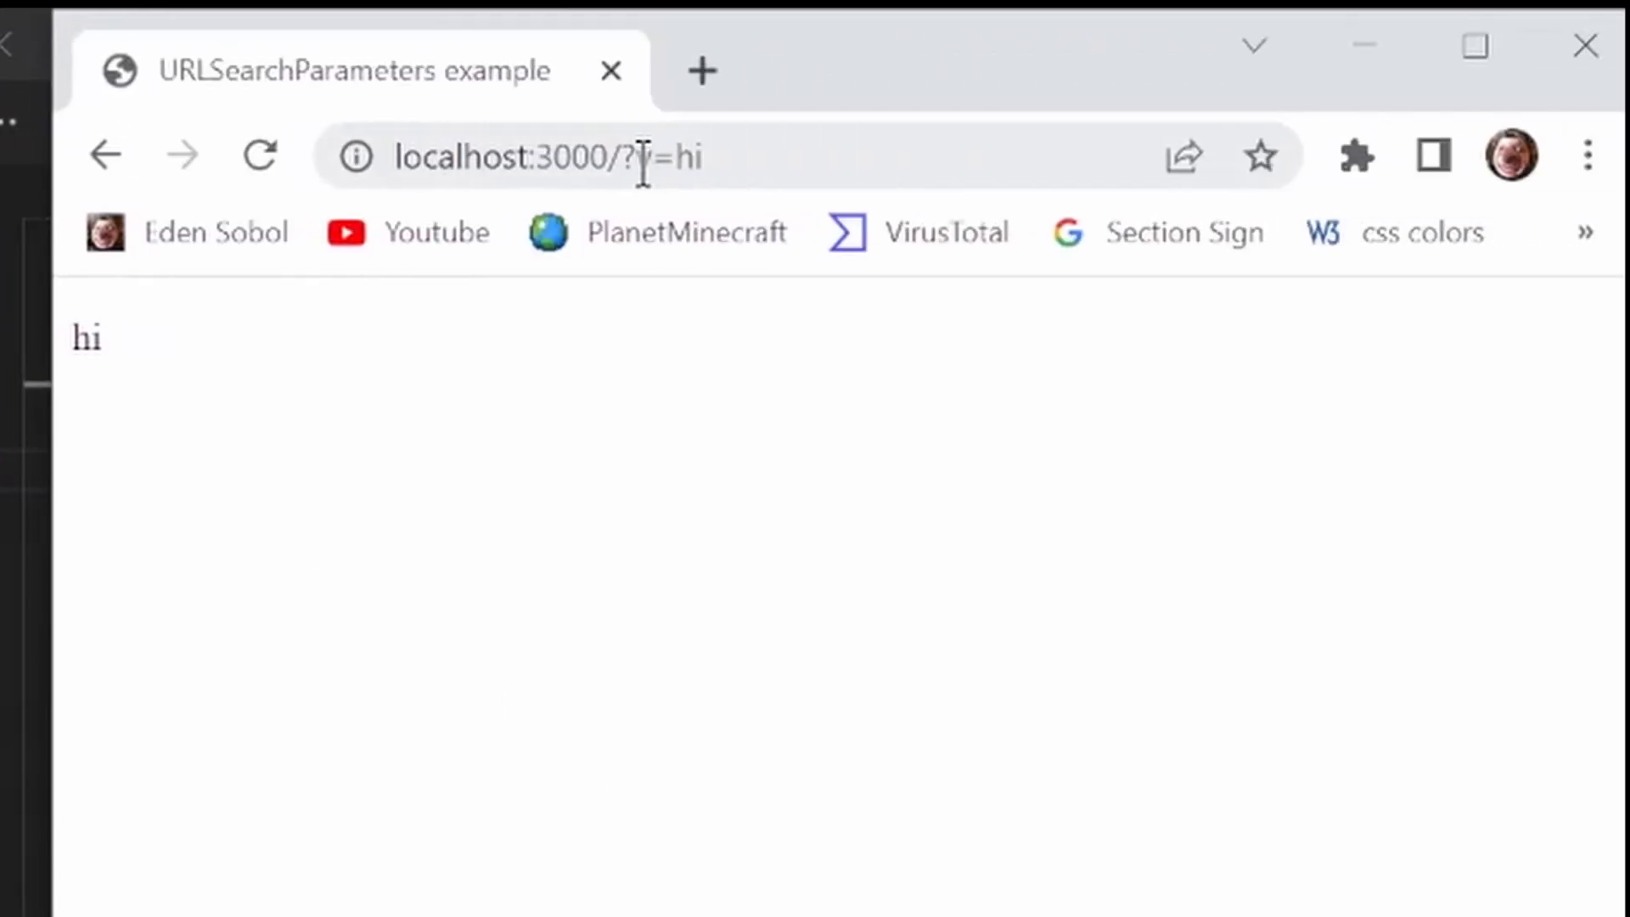
Place the cursor at the end of the address-bar query and begin typing 'ello'
{"action": "left_click", "coordinate": [624, 156]}
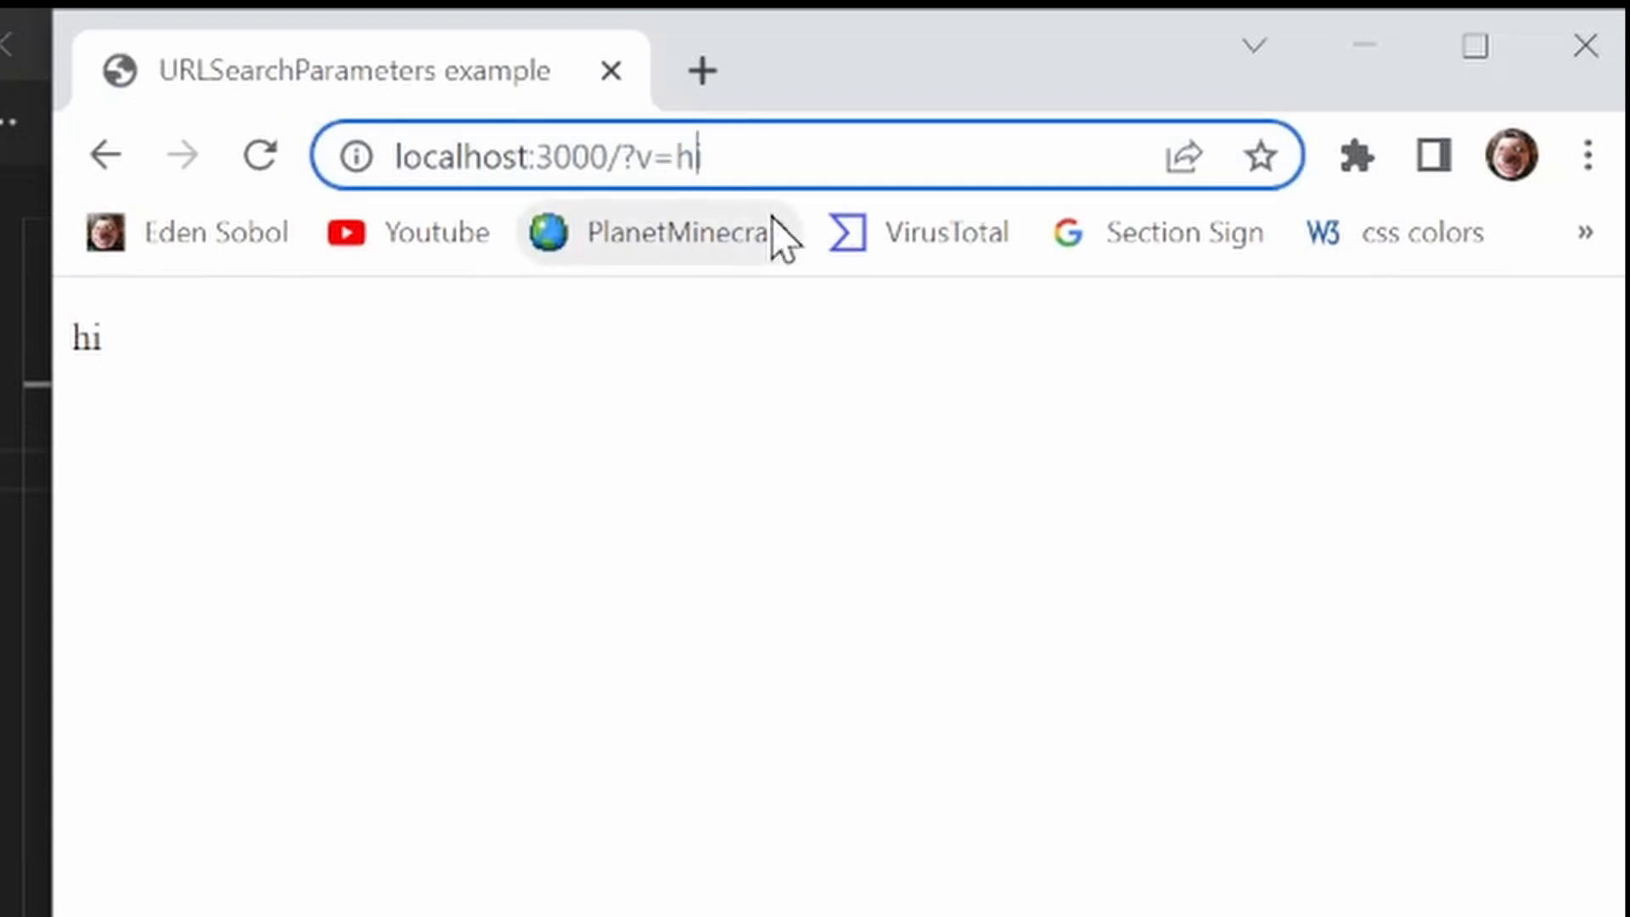
{"action": "type", "text": "ello"}
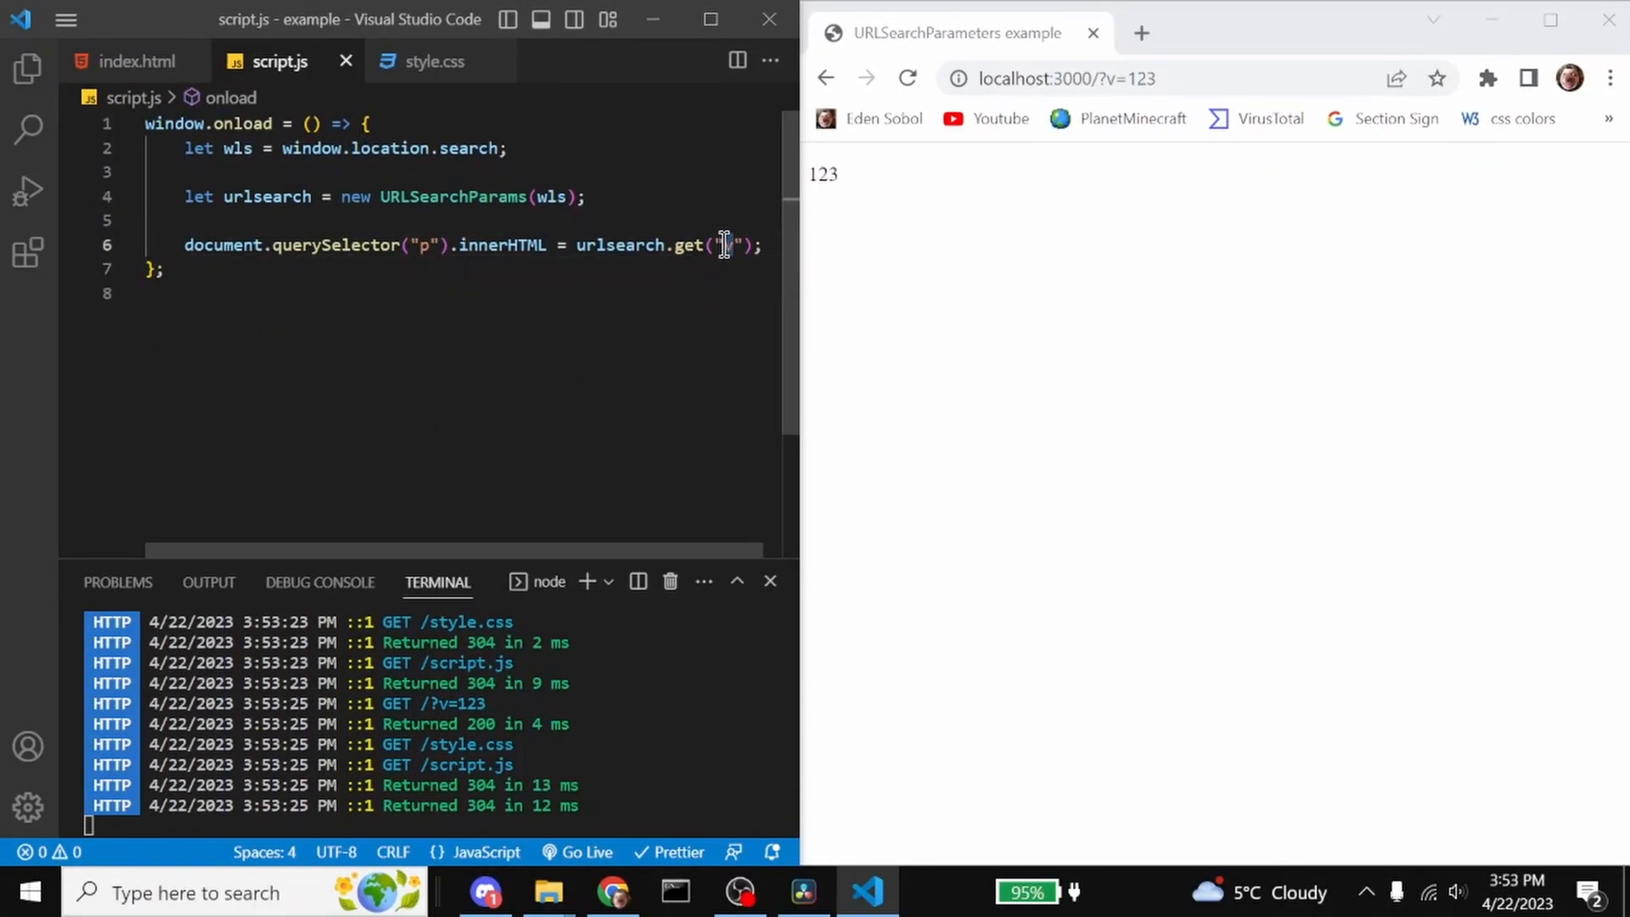
Read the "id" parameter with urlsearch.get, load localhost:3000/?id=hello, and highlight the displayed "hello"
{"action": "type", "text": "id"}
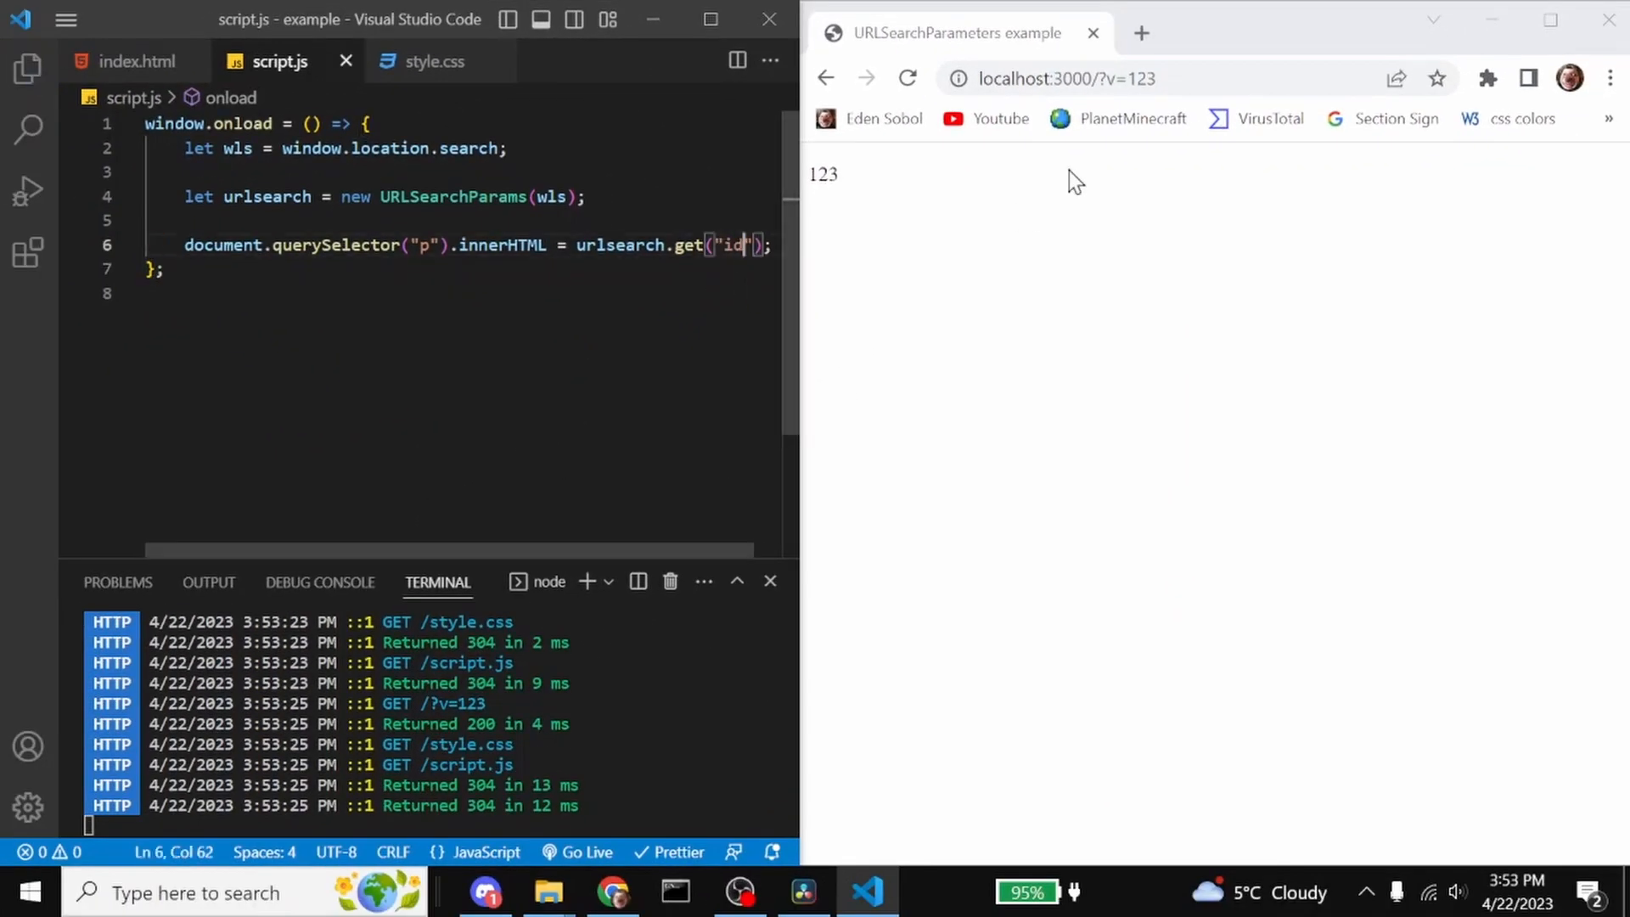
{"action": "type", "text": "localhost:3000/?id"}
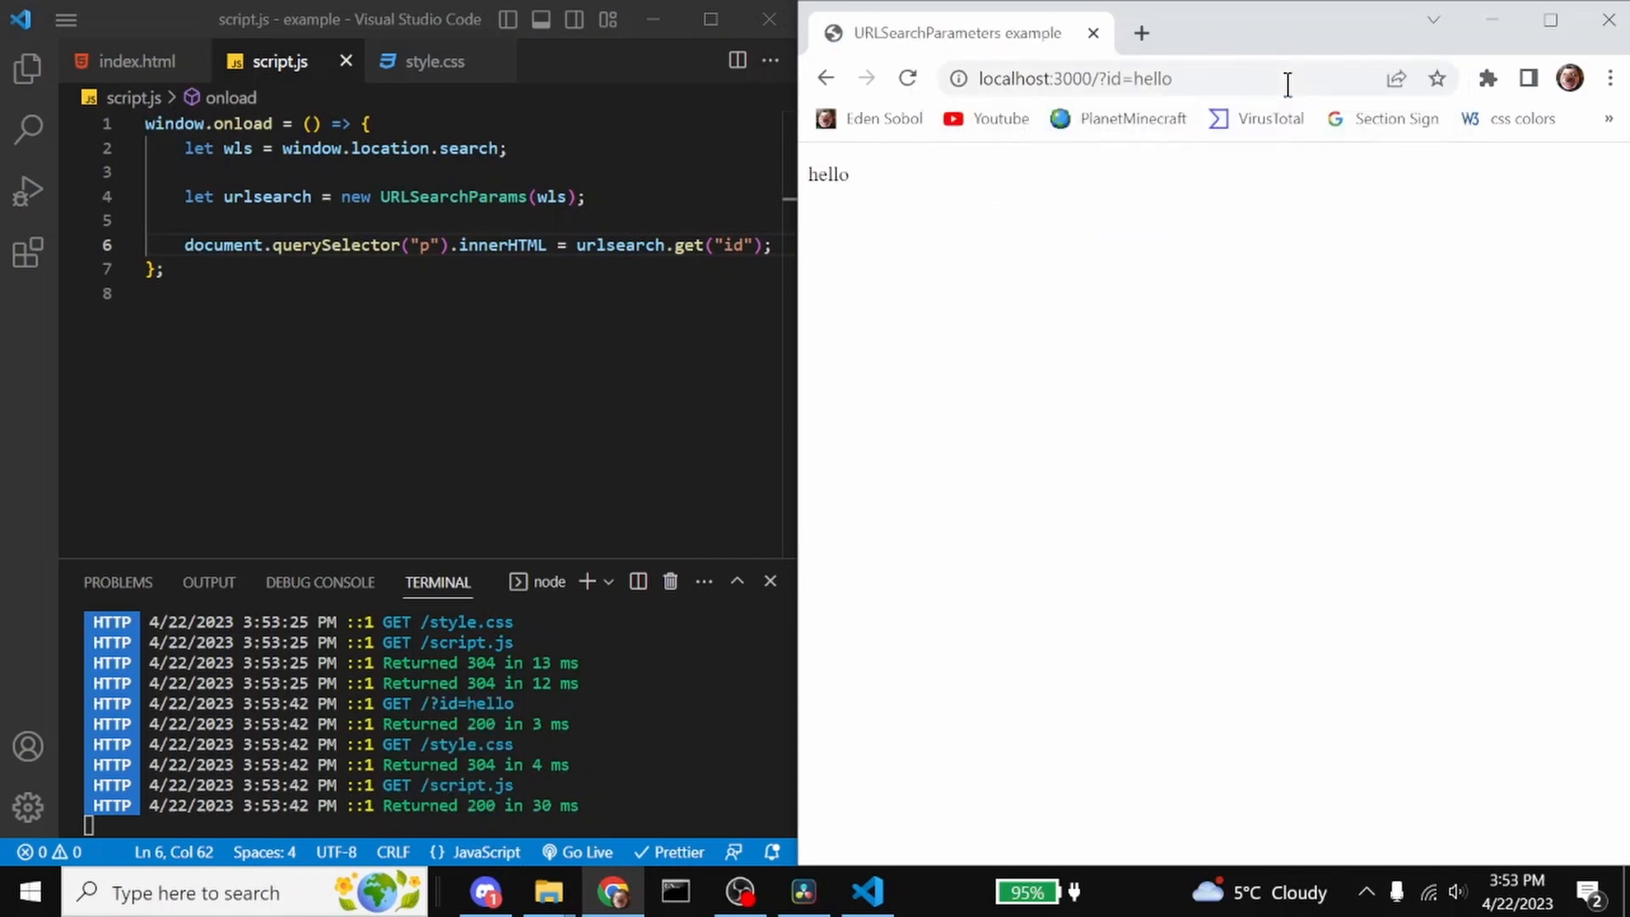
{"action": "double_click", "coordinate": [826, 173]}
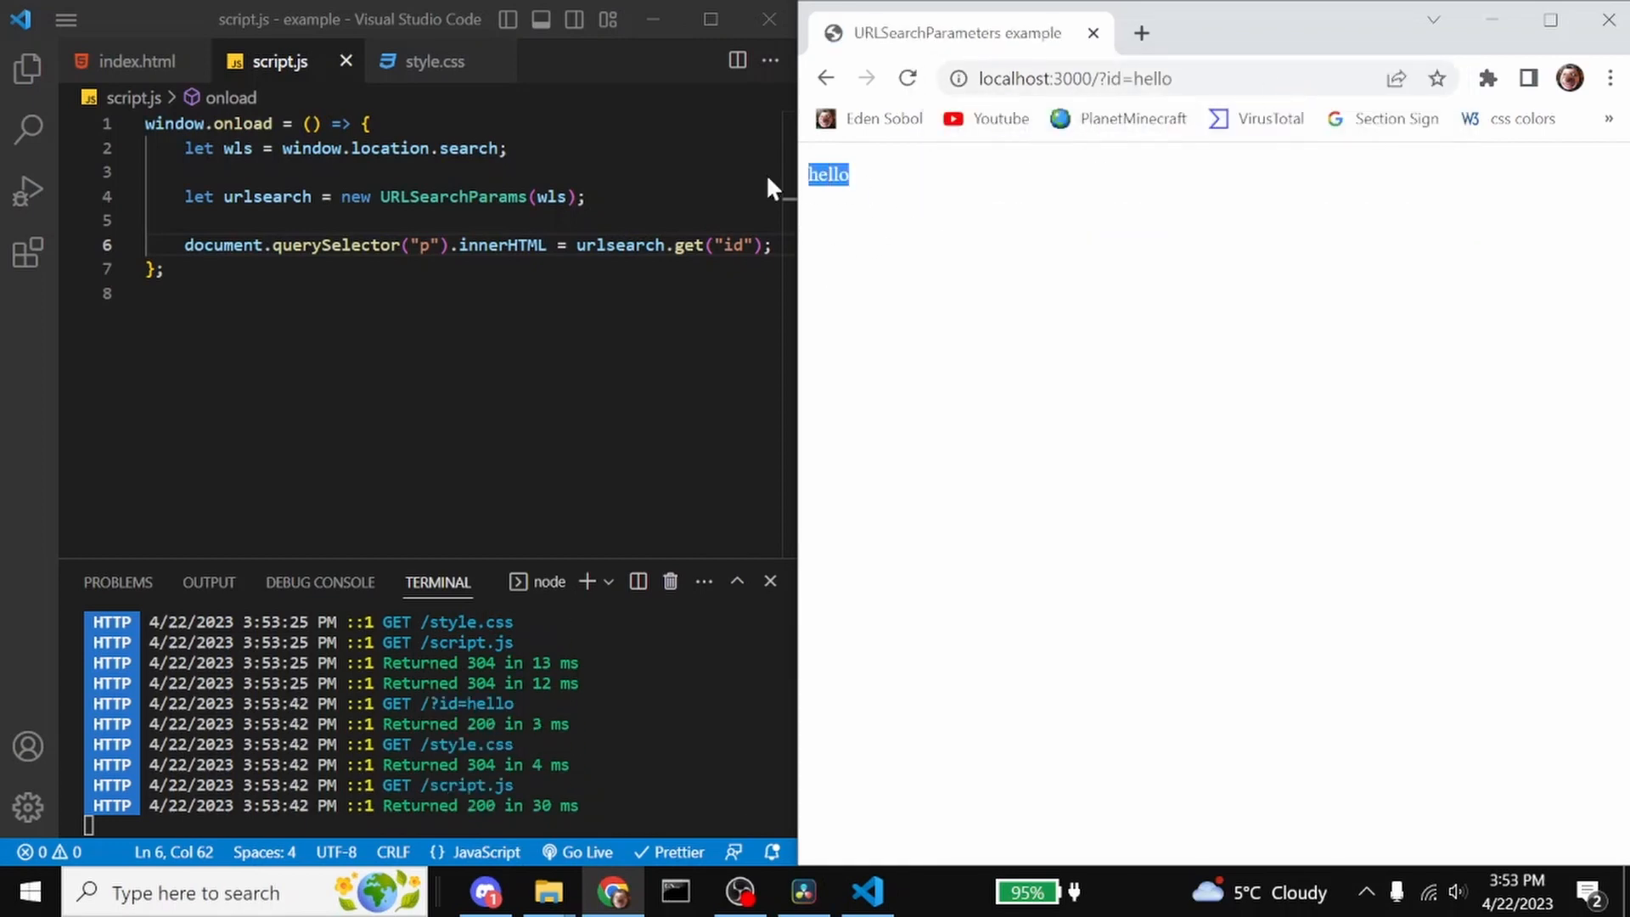